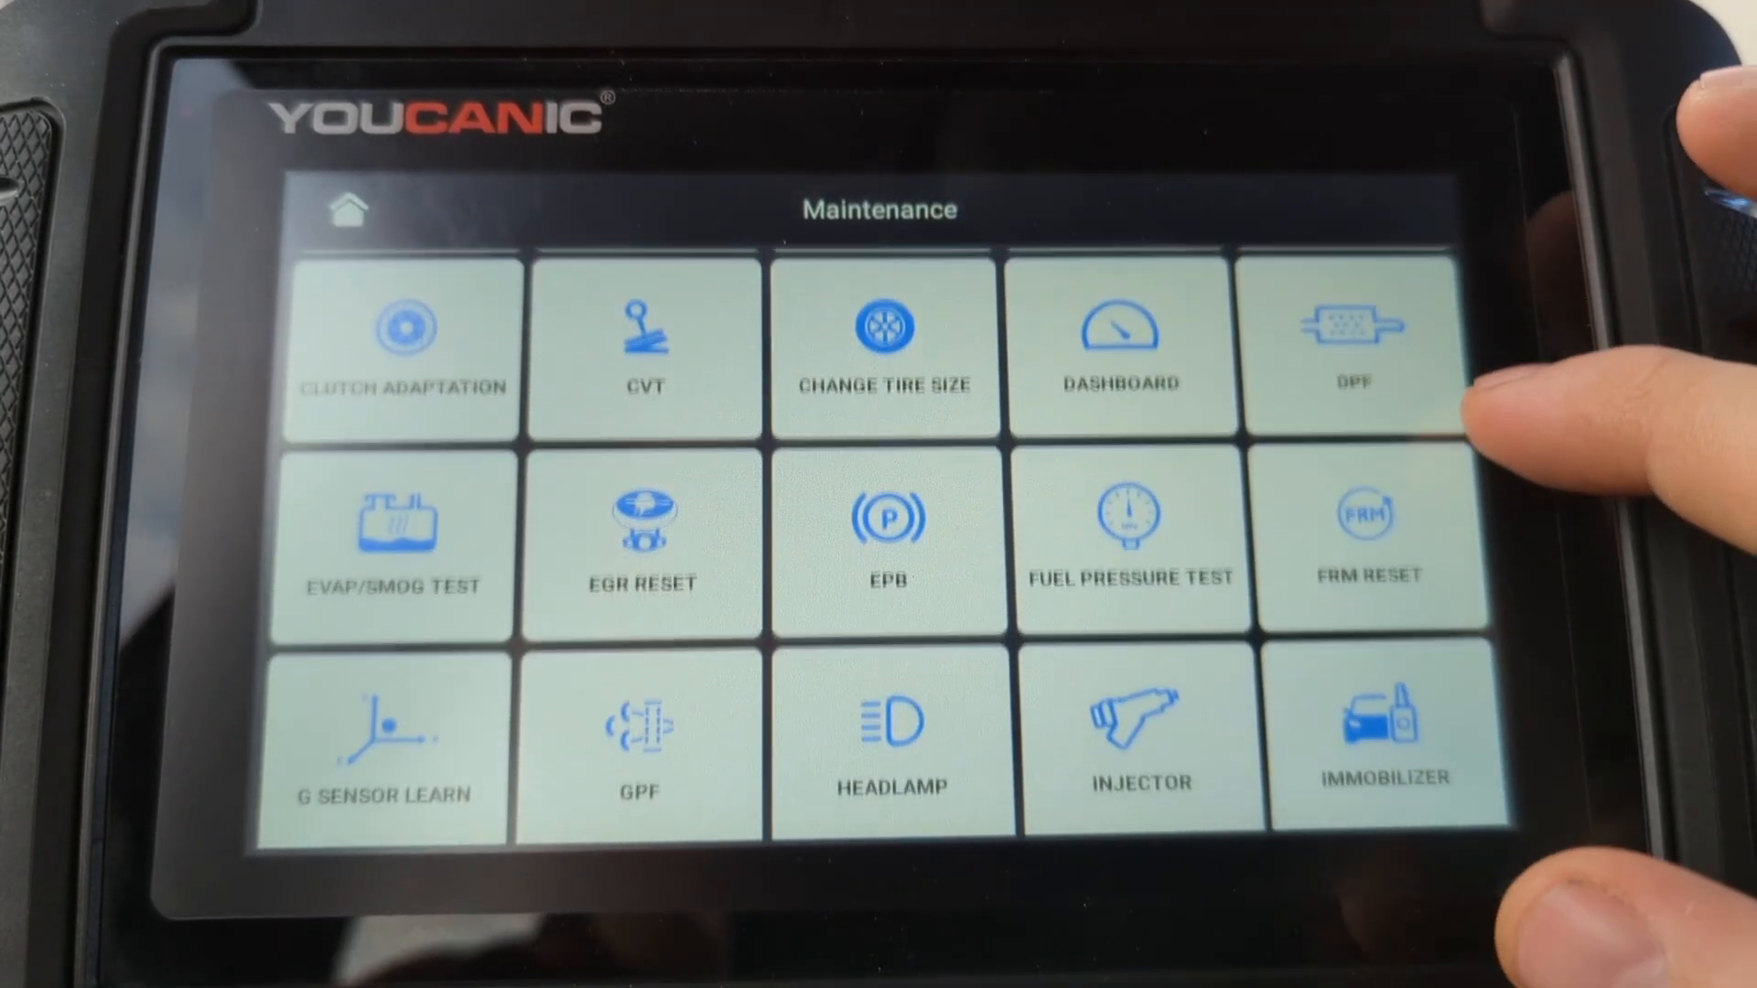
# Step: Go to the second Maintenance page and enter the TPMS tire pressure function
pyautogui.scroll(-3)
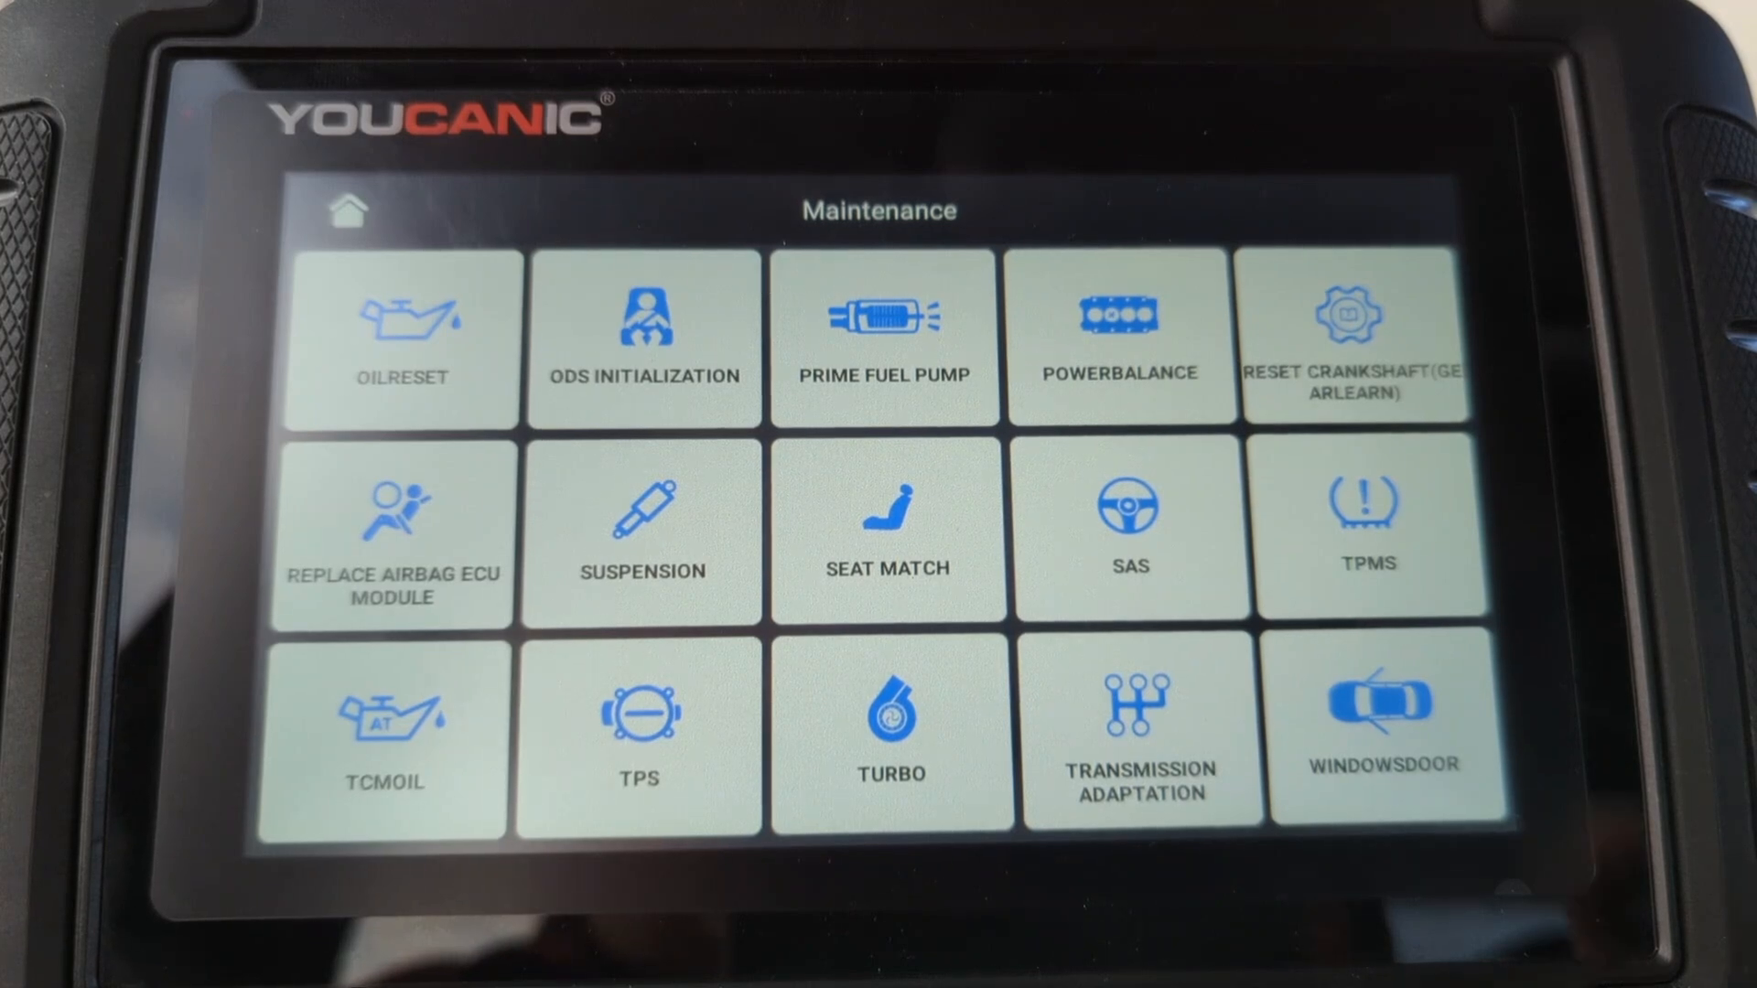
pyautogui.click(1368, 527)
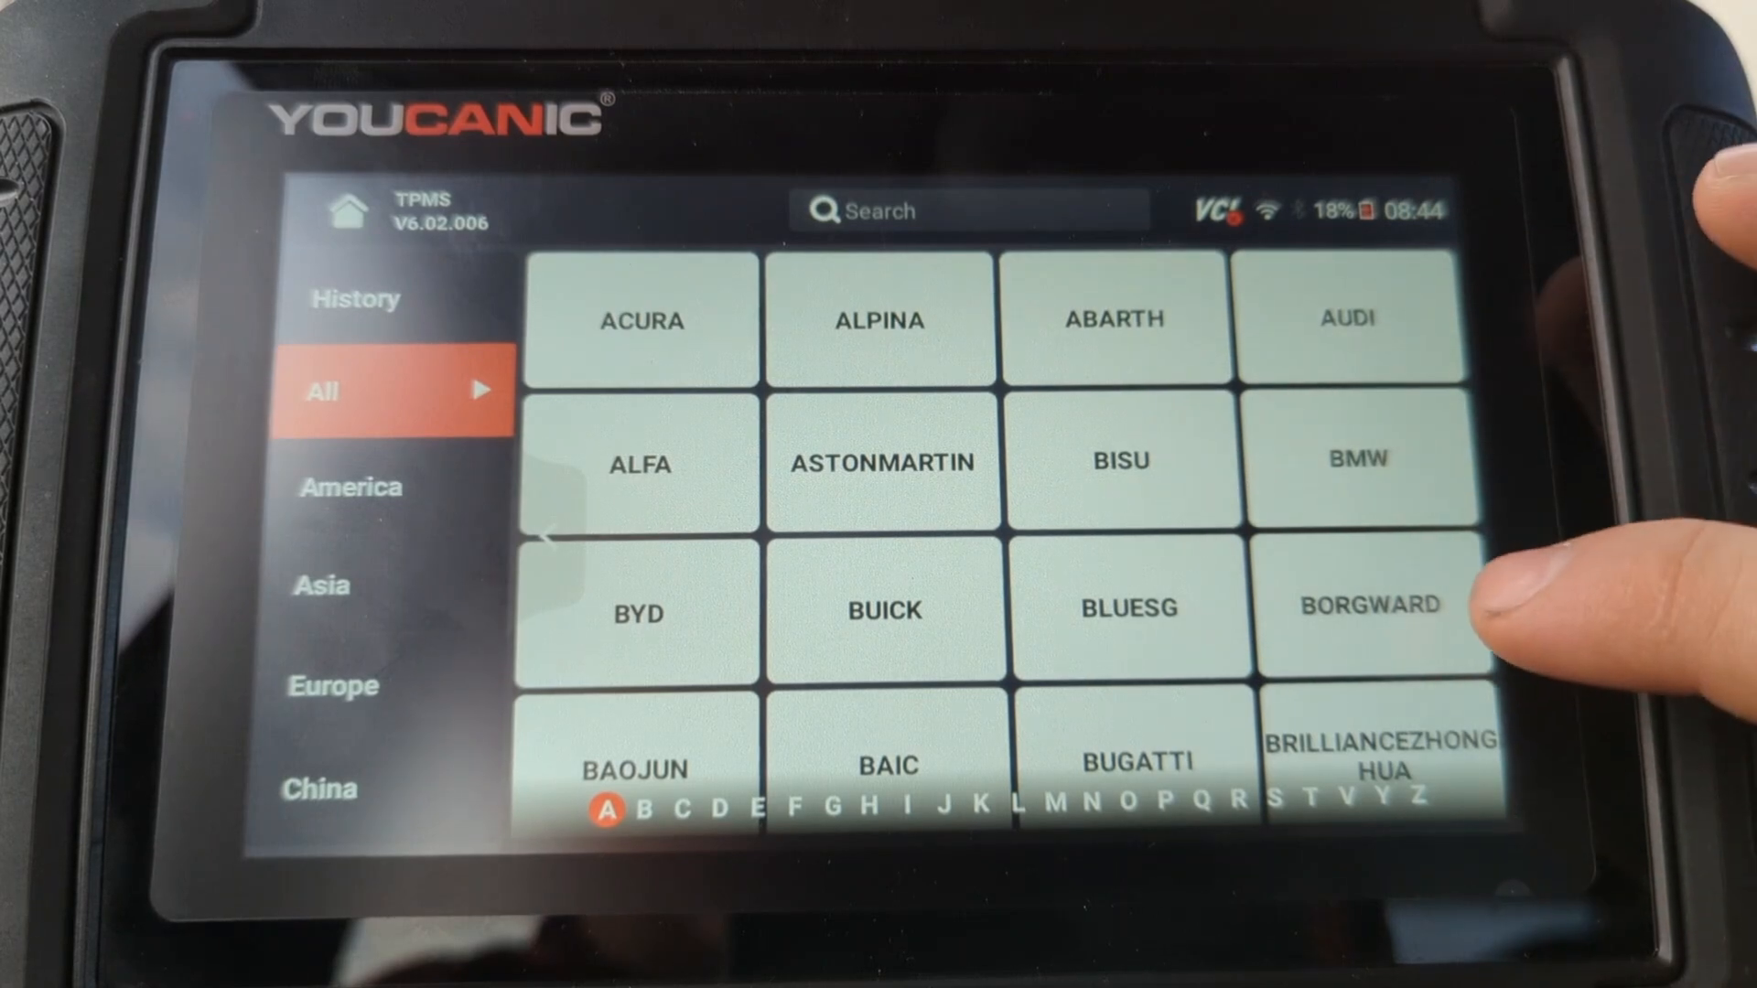
pyautogui.scroll(-3)
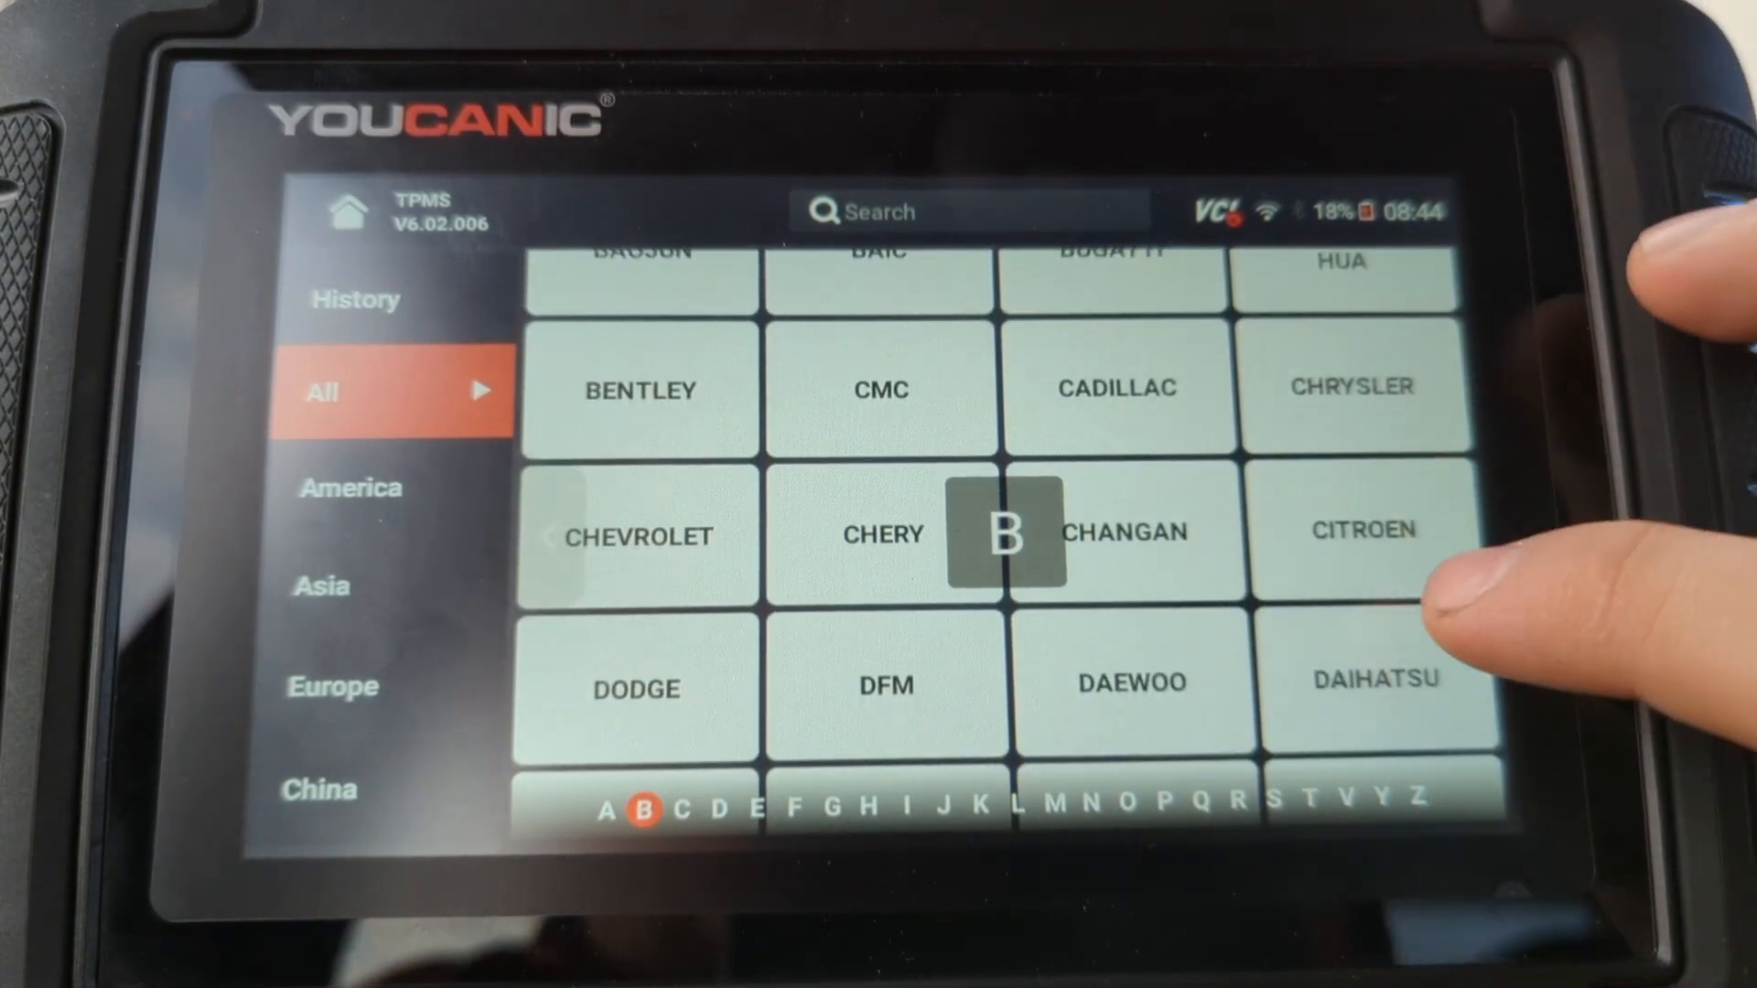
# Step: Use the A–Z index to jump the make list to the makes starting with S
pyautogui.click(721, 808)
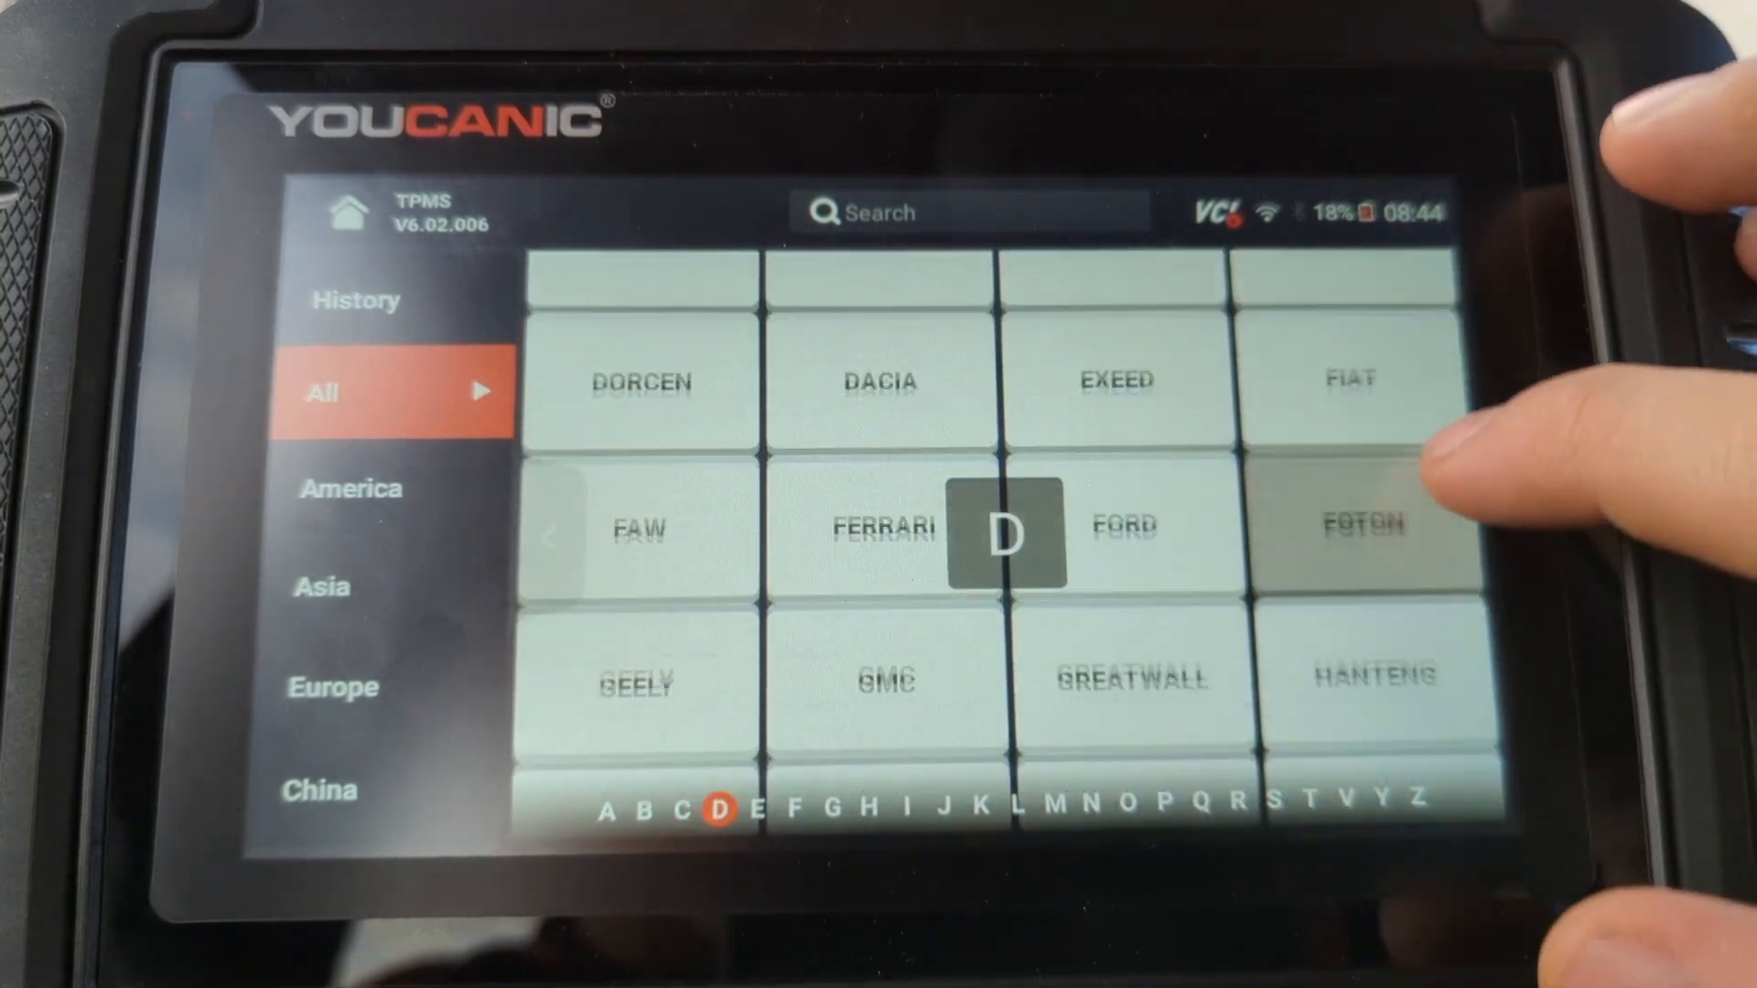
pyautogui.click(871, 807)
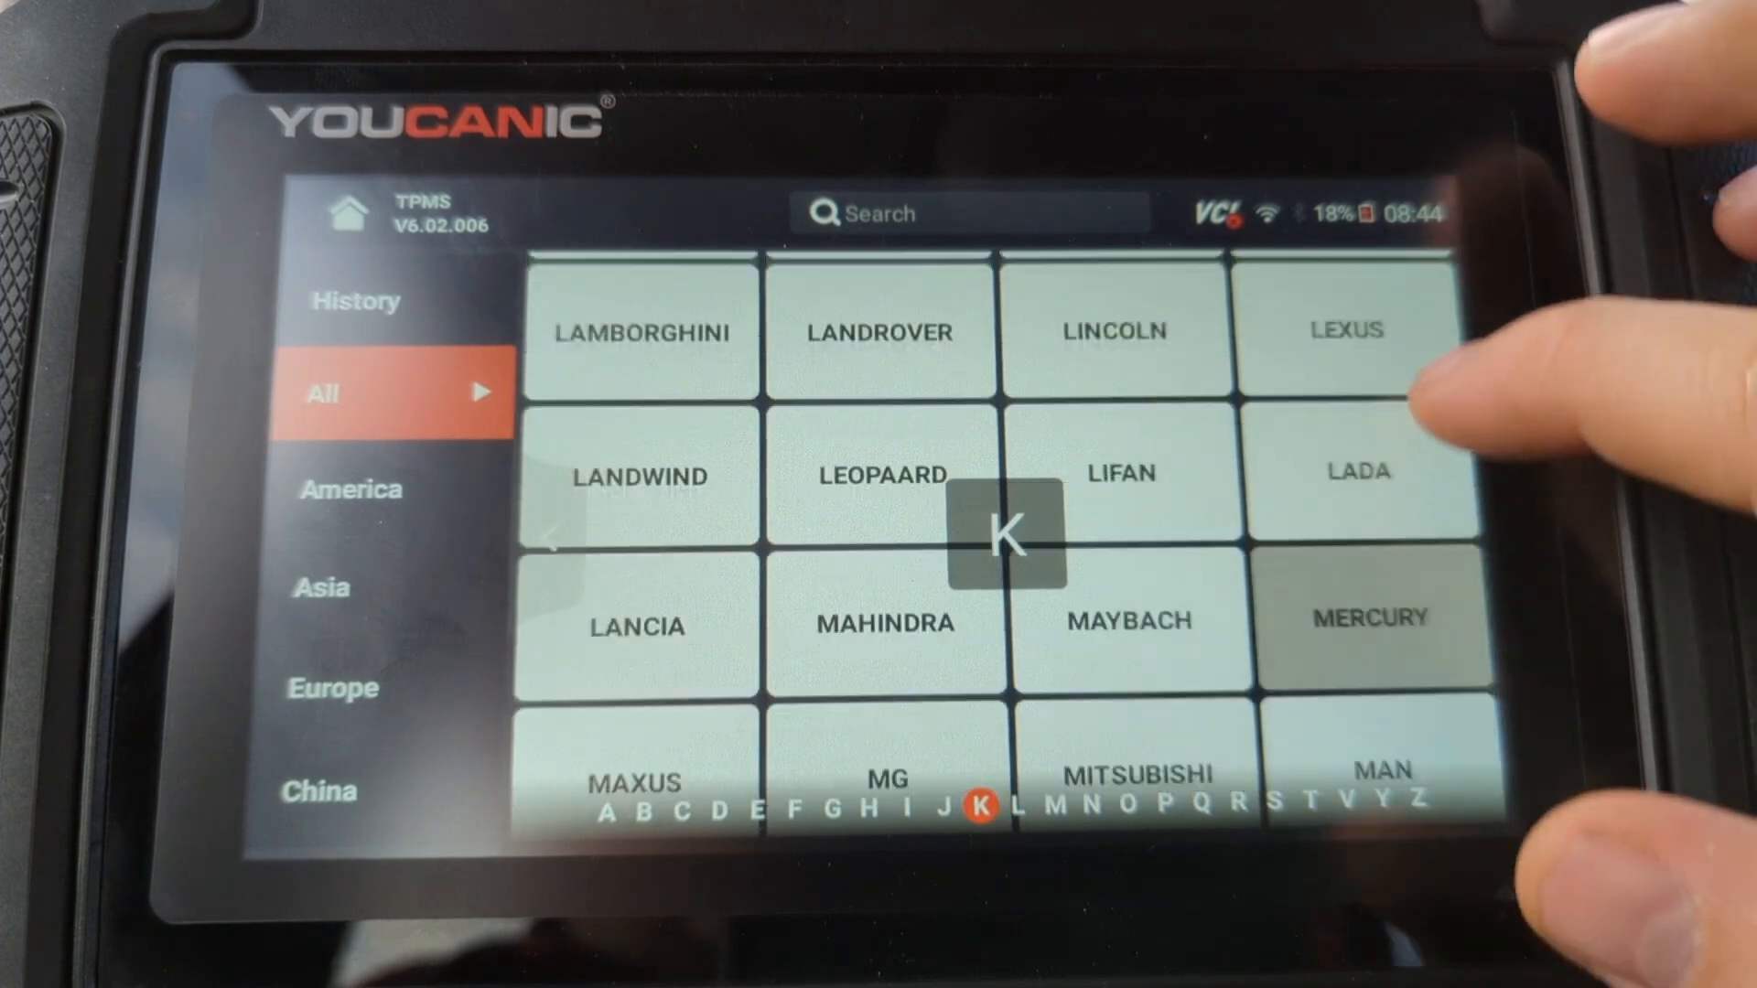
pyautogui.click(1129, 805)
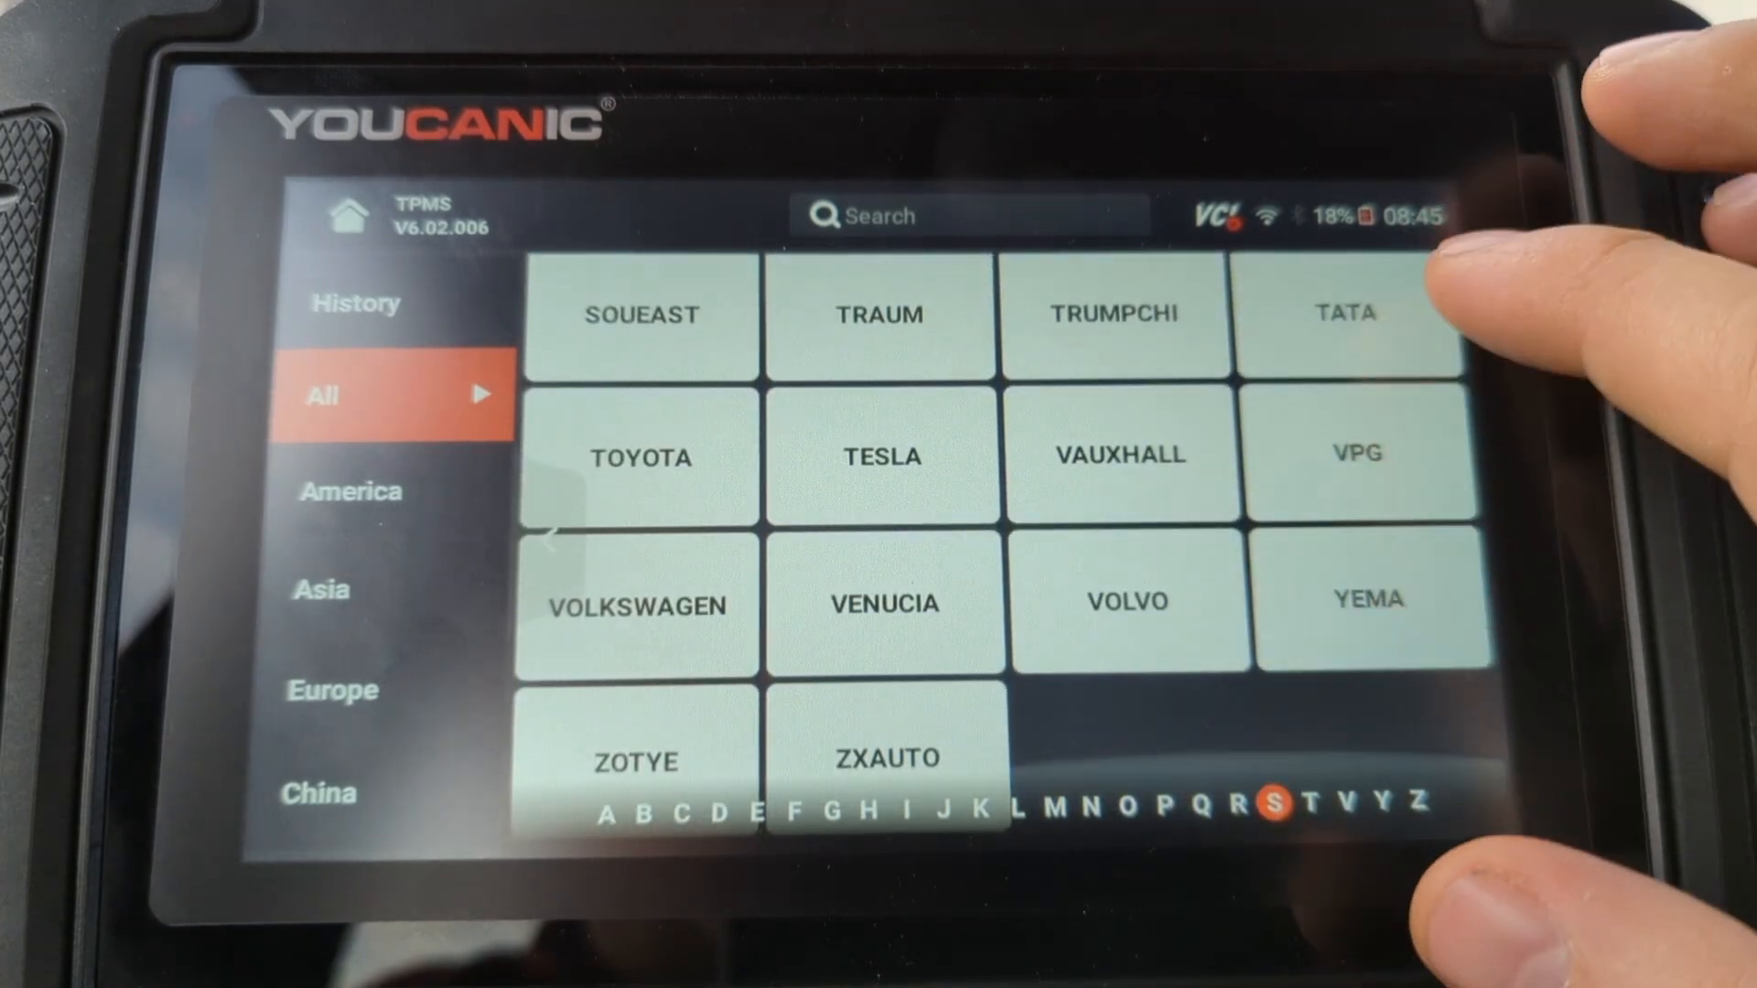
pyautogui.click(1294, 805)
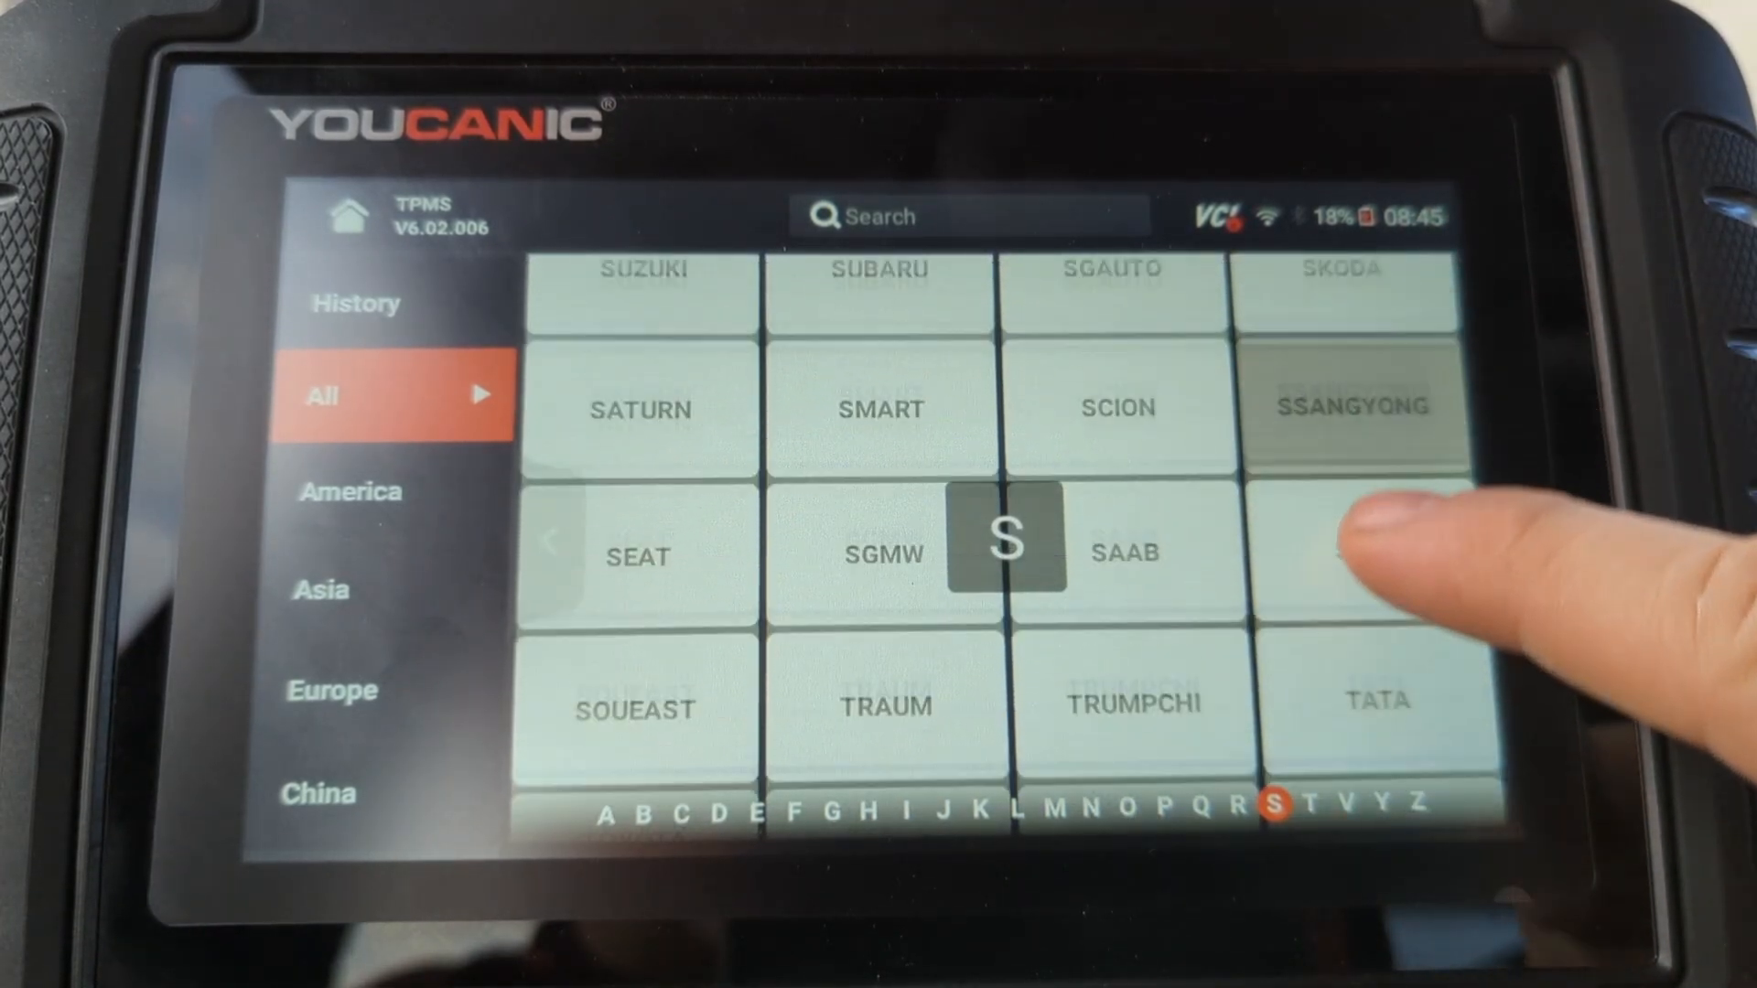
pyautogui.click(1127, 805)
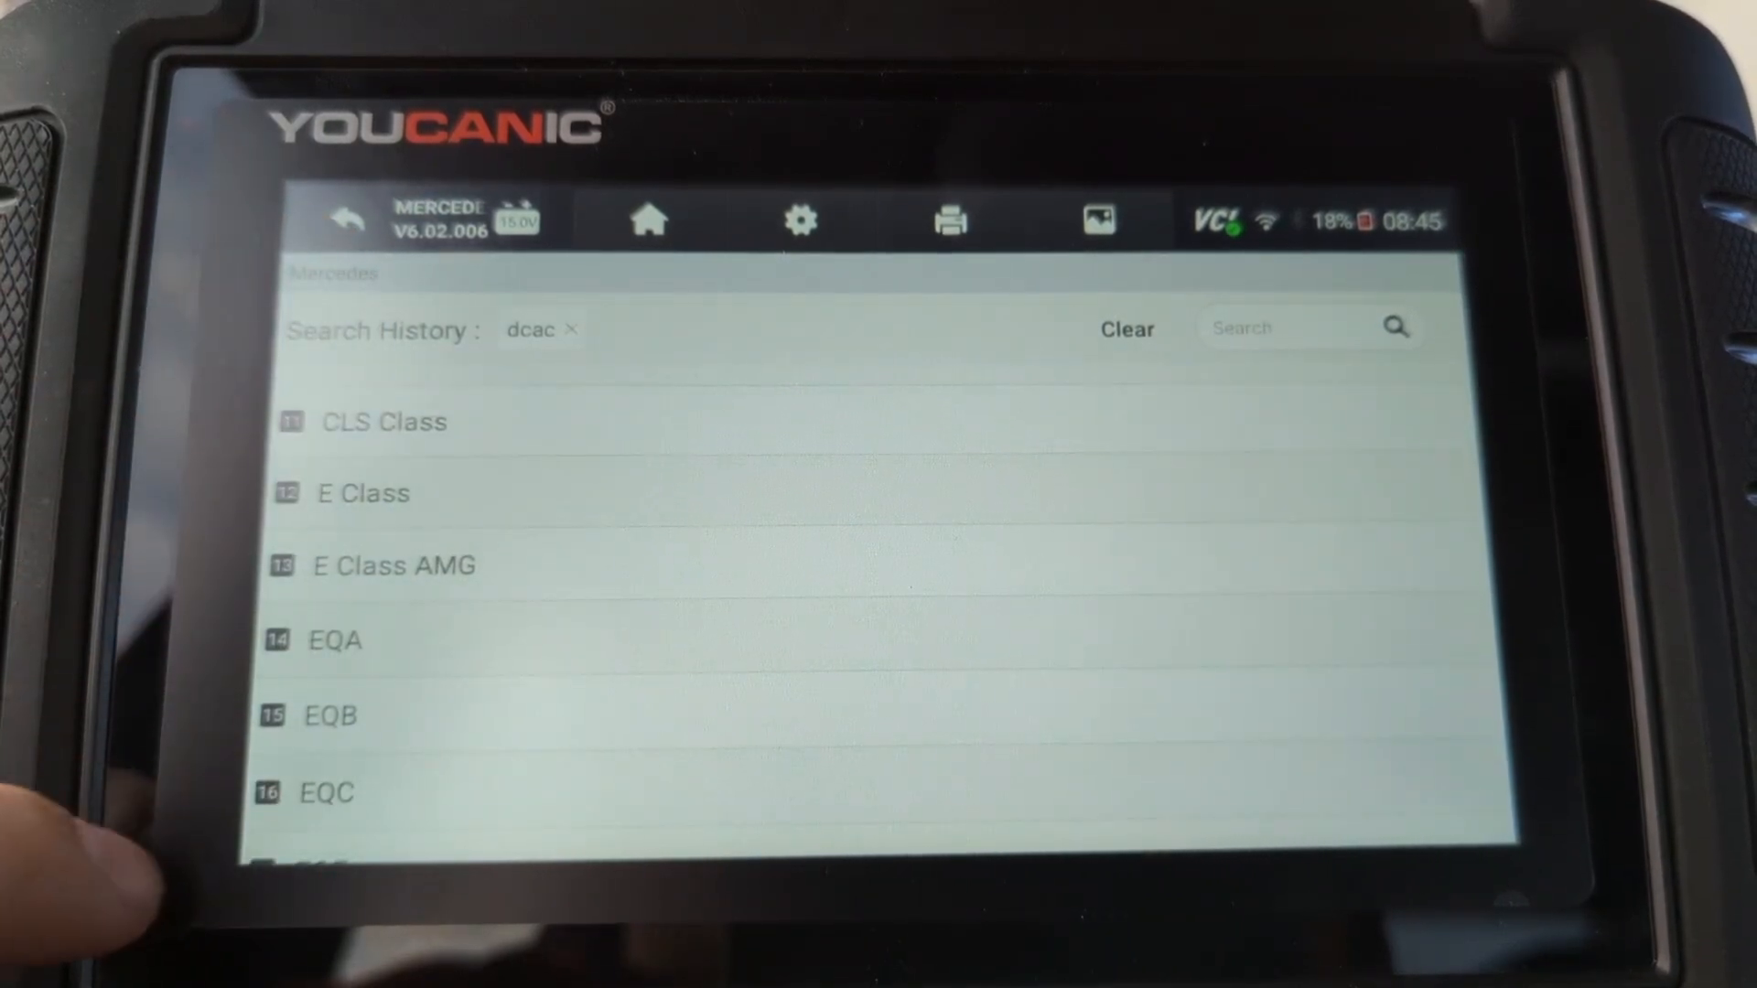
# Step: Scroll the Mercedes model list down to reach S Class
pyautogui.scroll(-3)
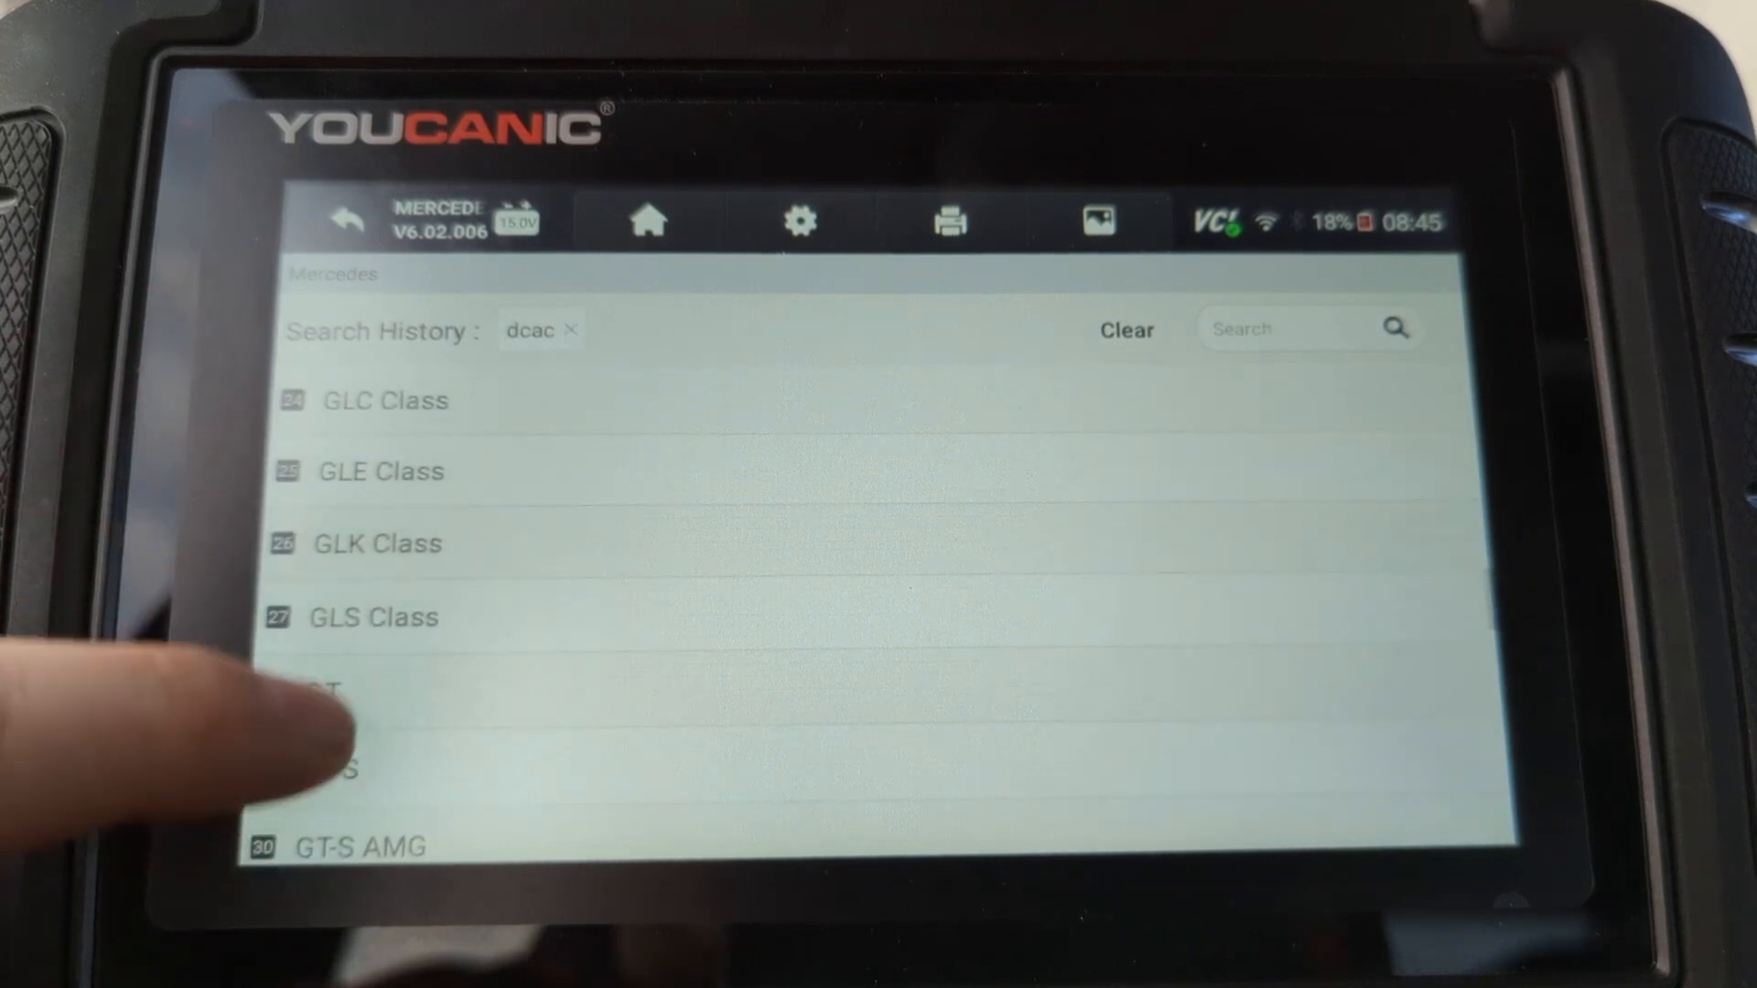
pyautogui.scroll(-3)
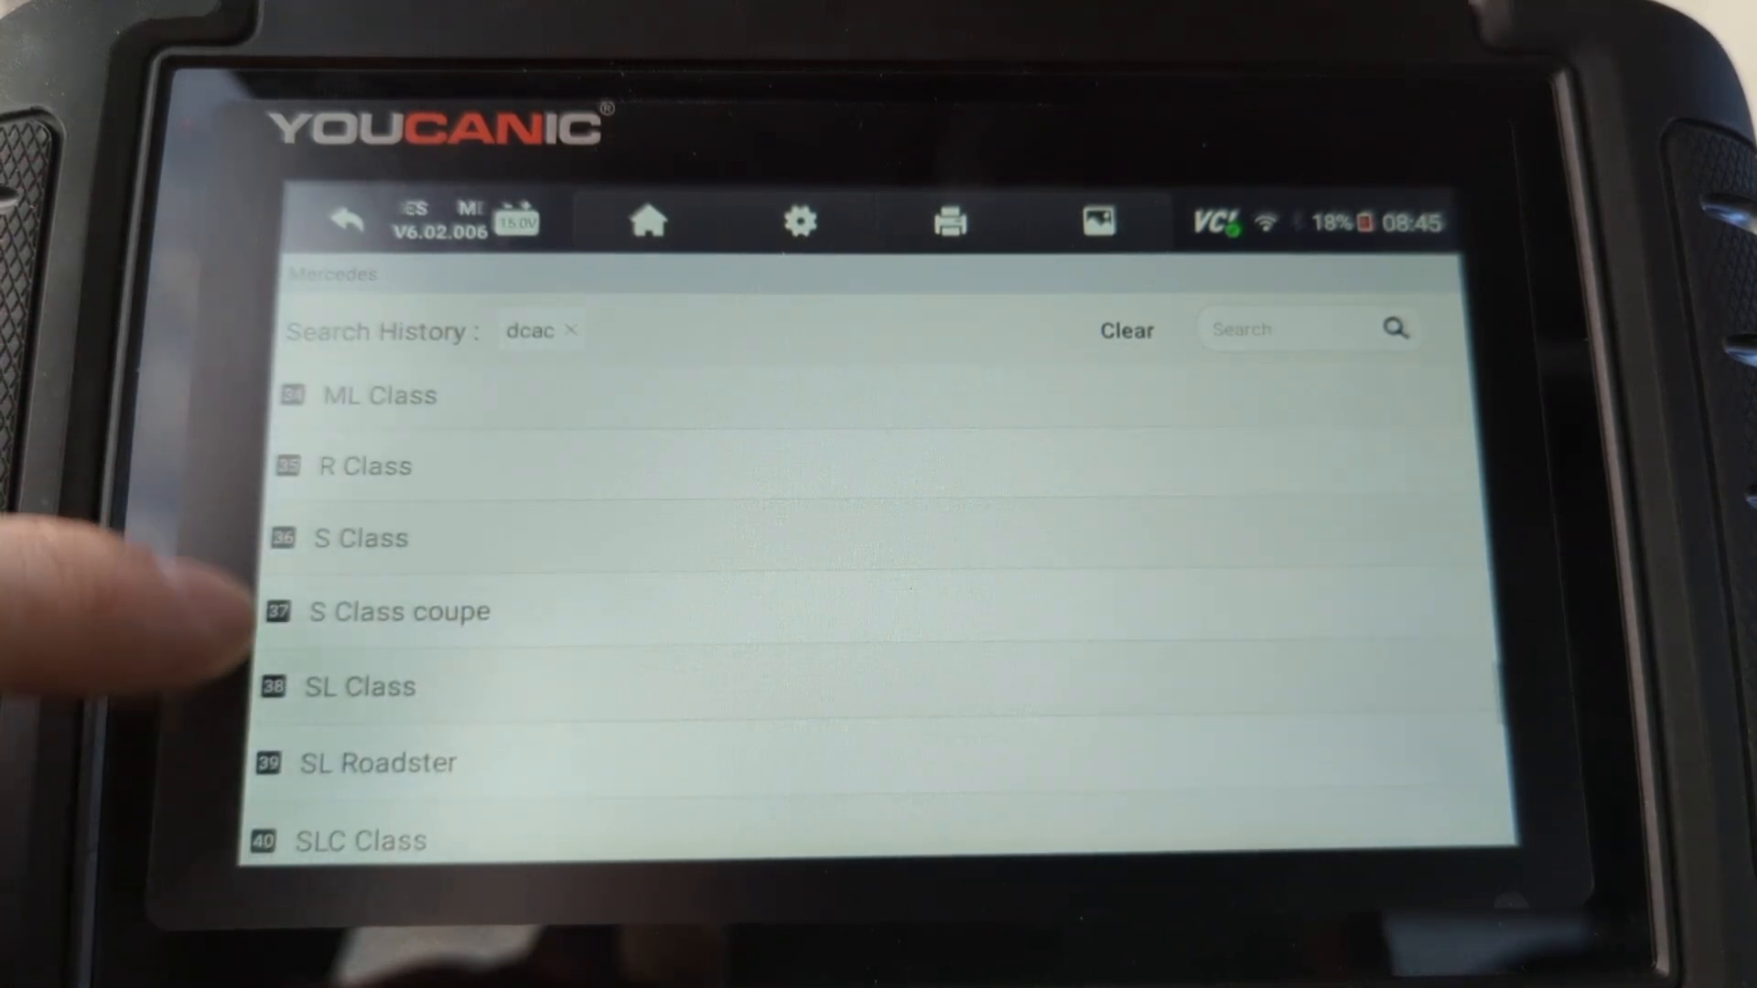
pyautogui.scroll(-3)
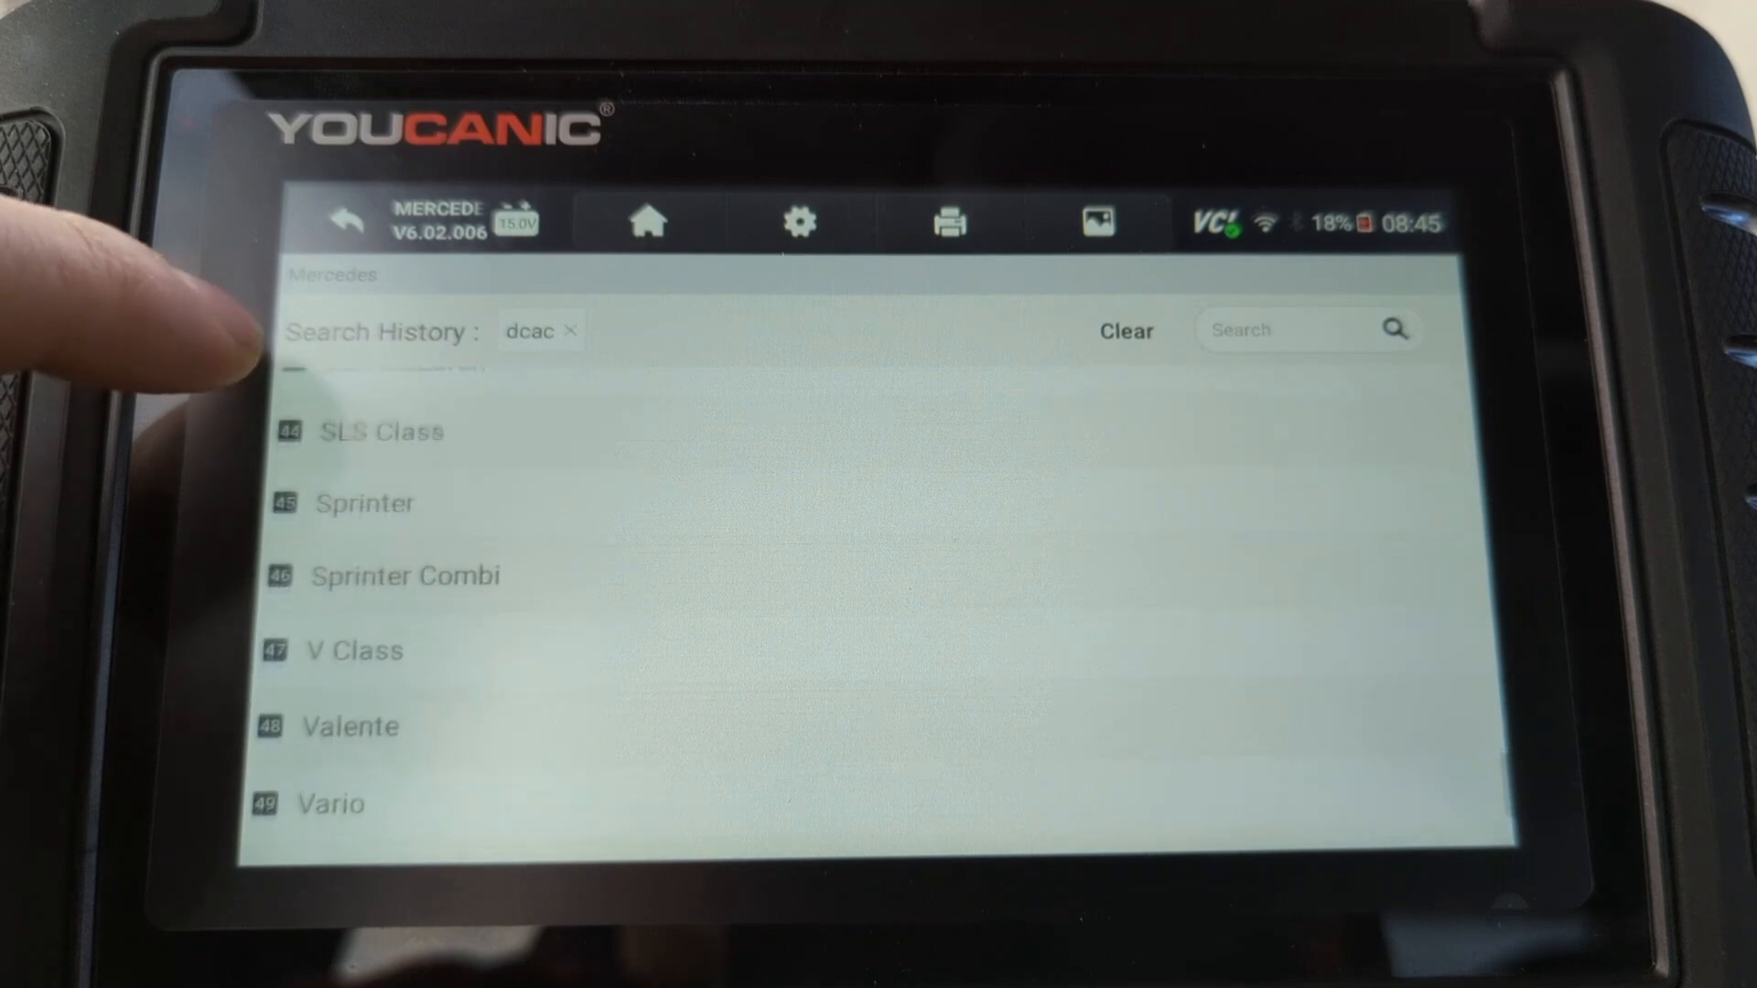
pyautogui.scroll(-3)
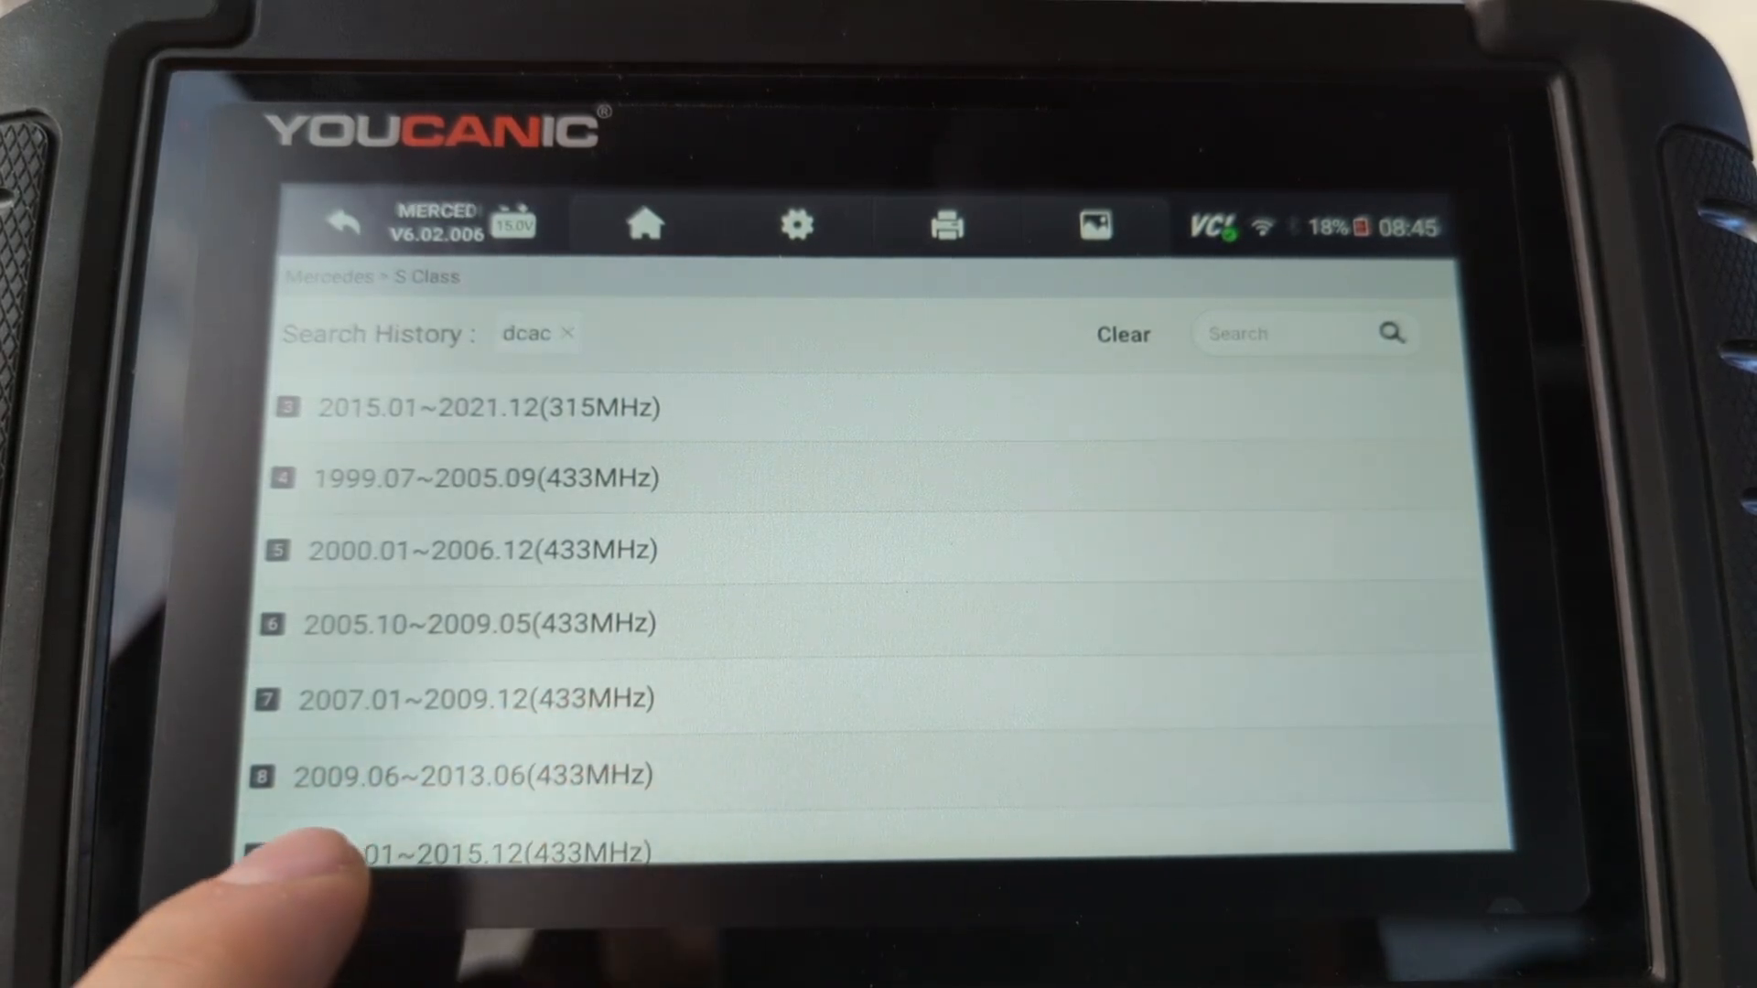
pyautogui.scroll(-3)
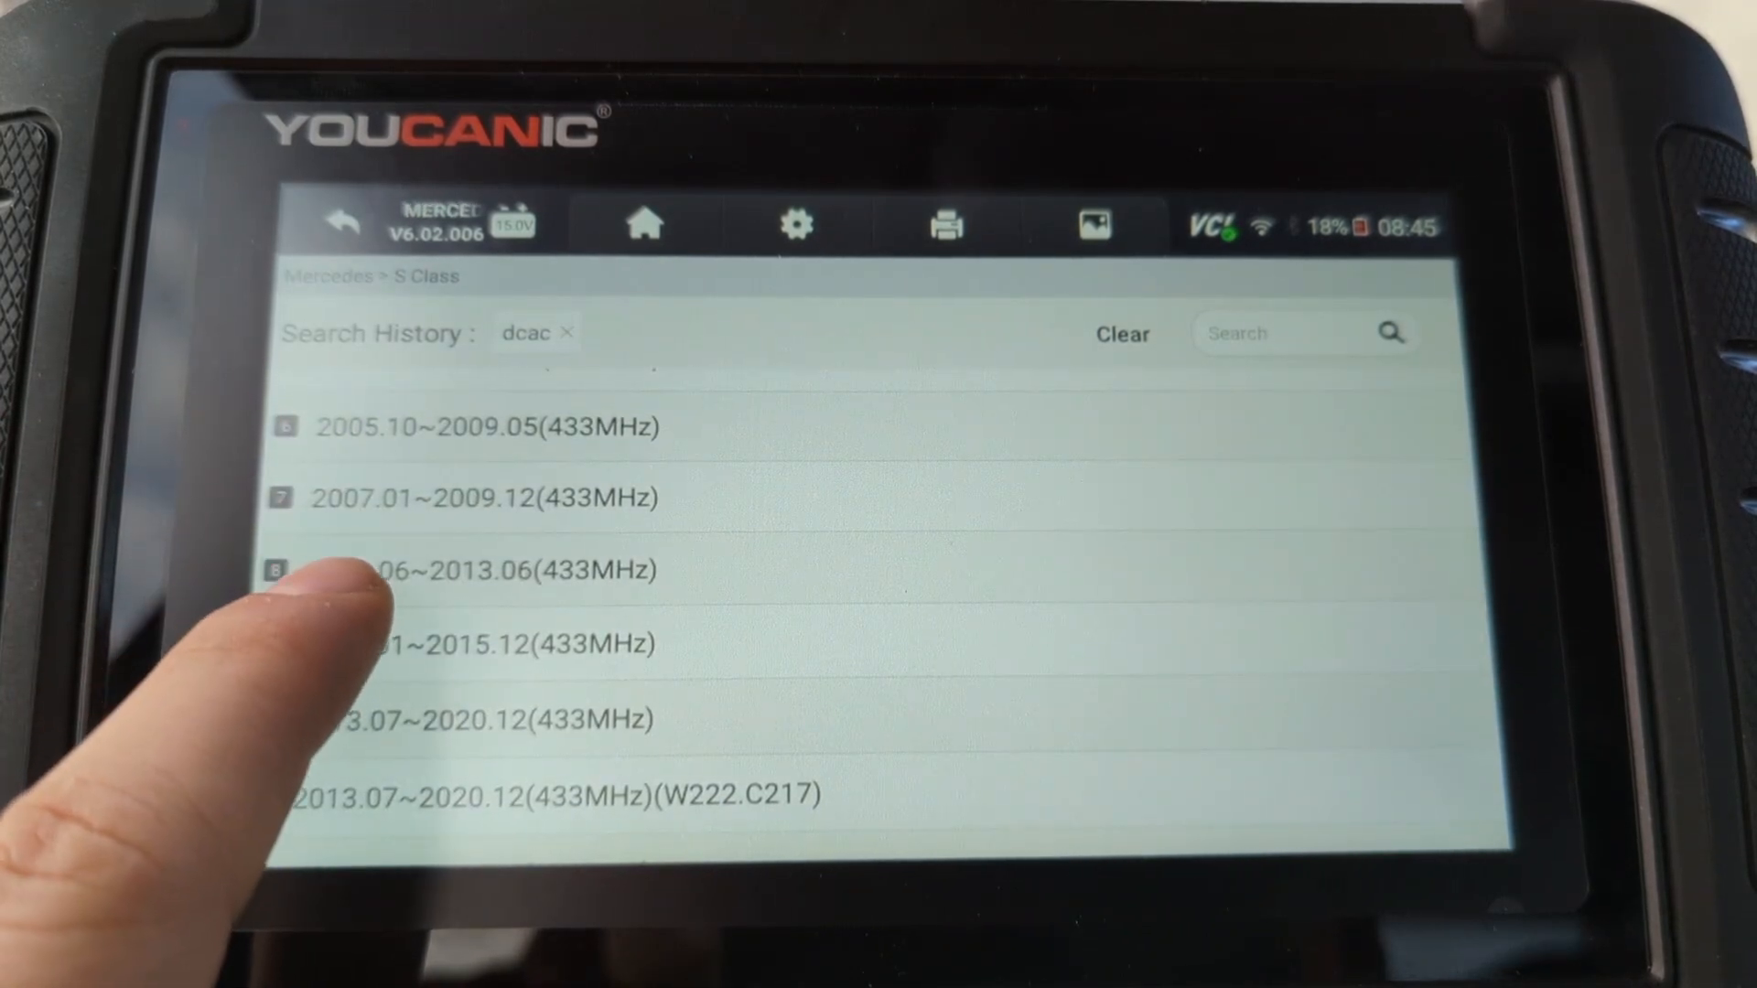
# Step: Choose the S Class year-range variant, read through its Relearn Procedure notes, and dismiss them
pyautogui.click(448, 571)
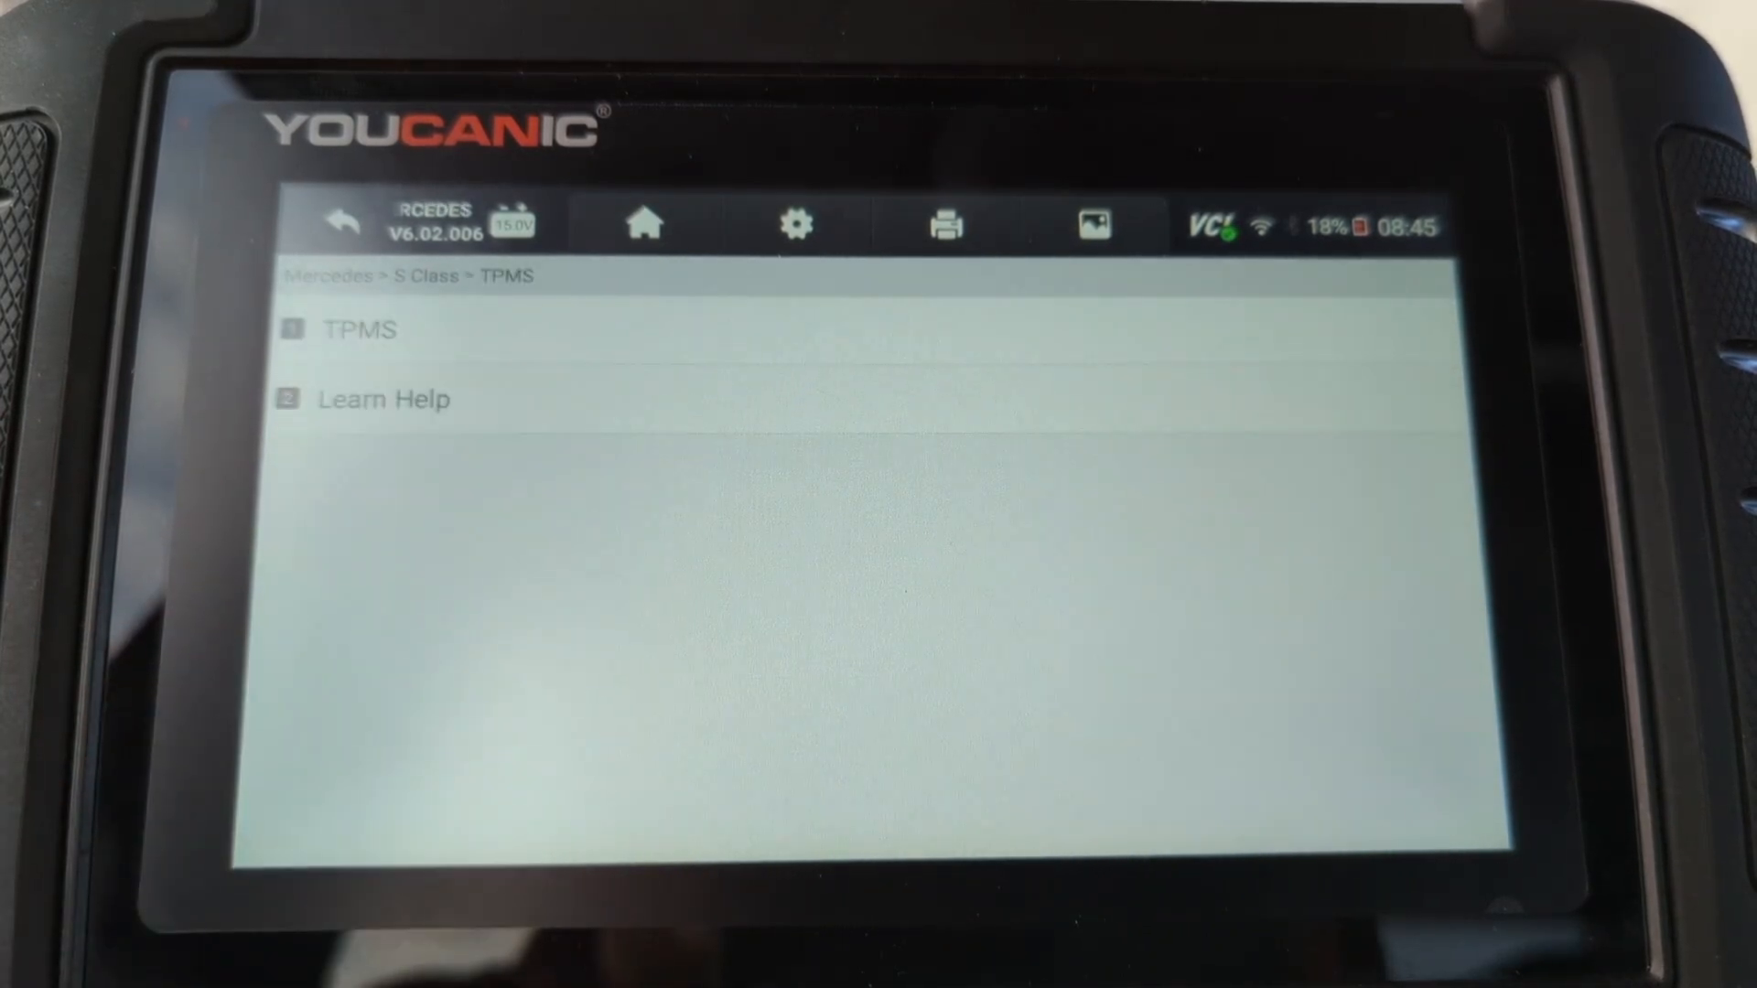
pyautogui.click(359, 330)
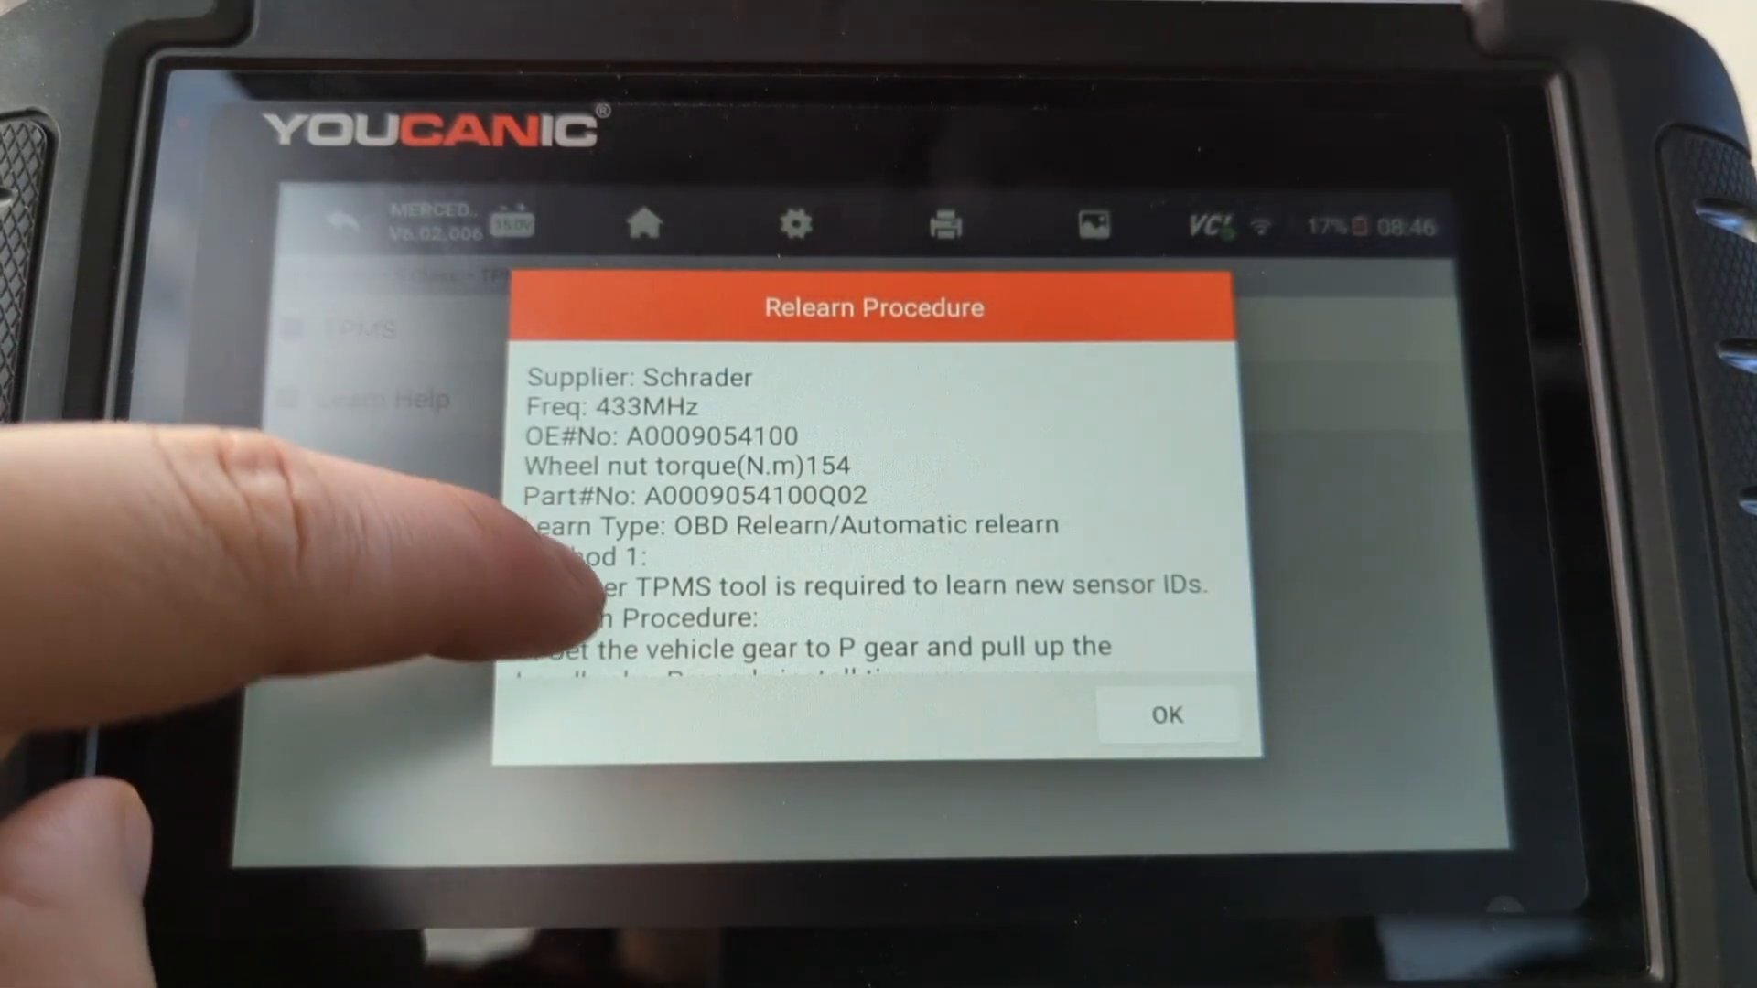
pyautogui.scroll(-3)
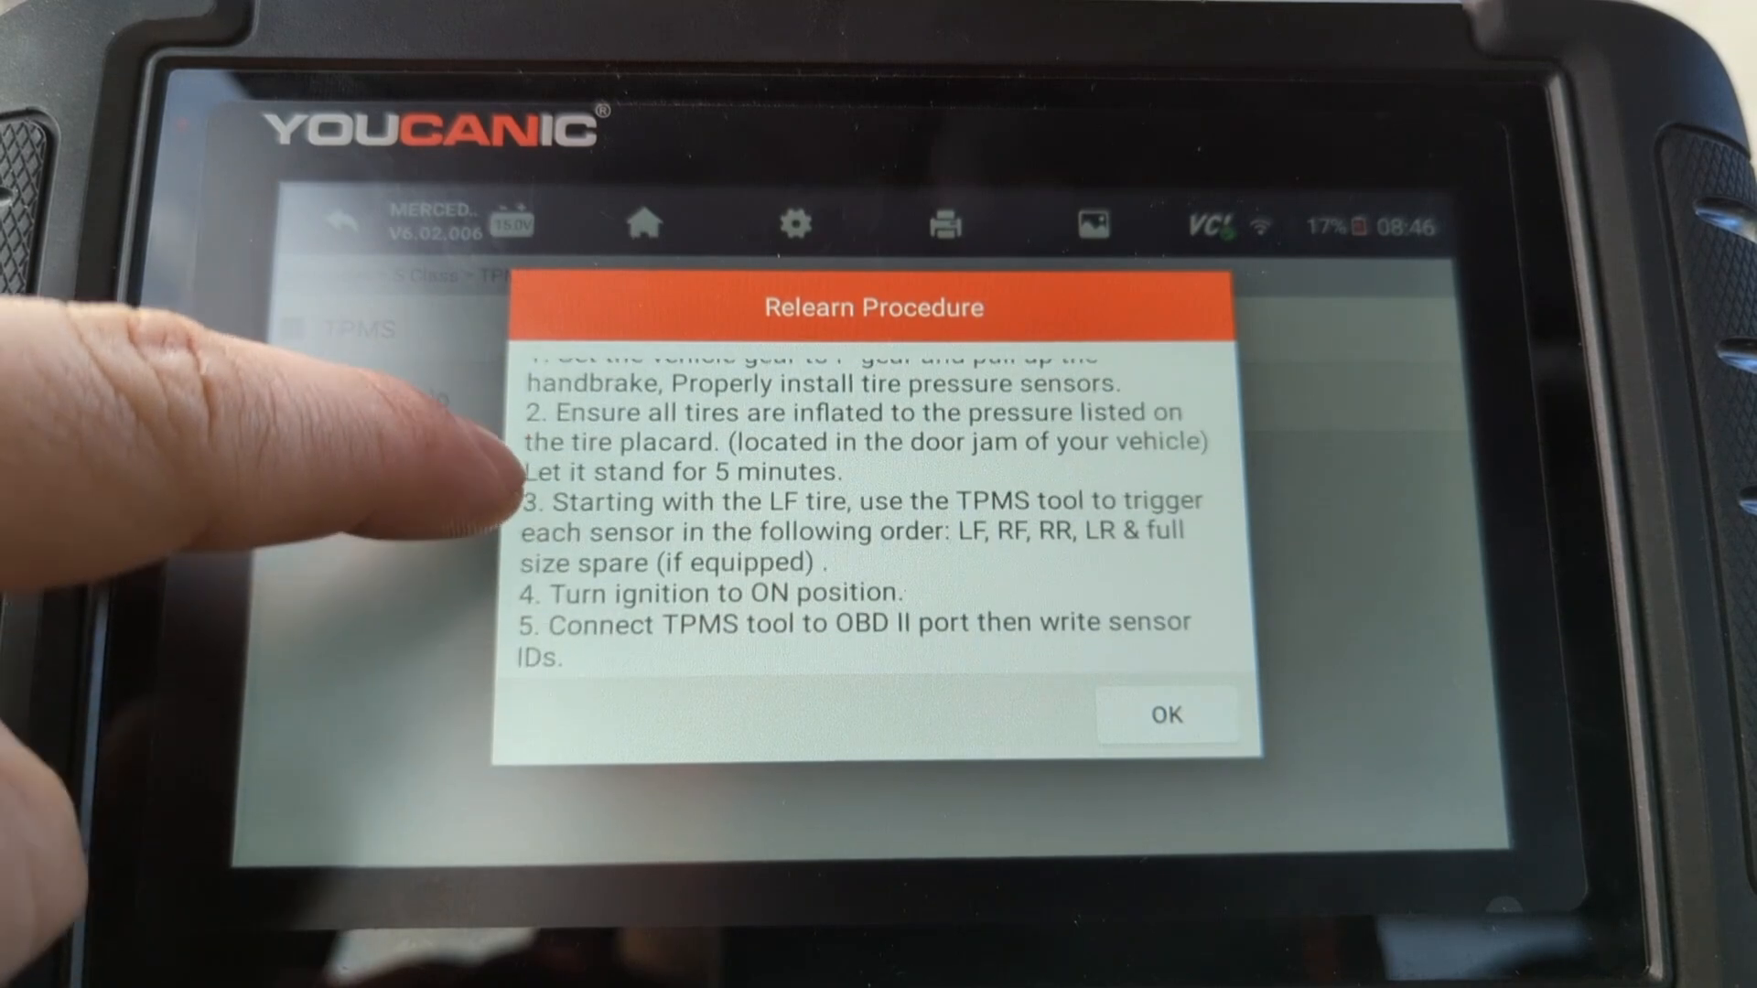
pyautogui.scroll(-3)
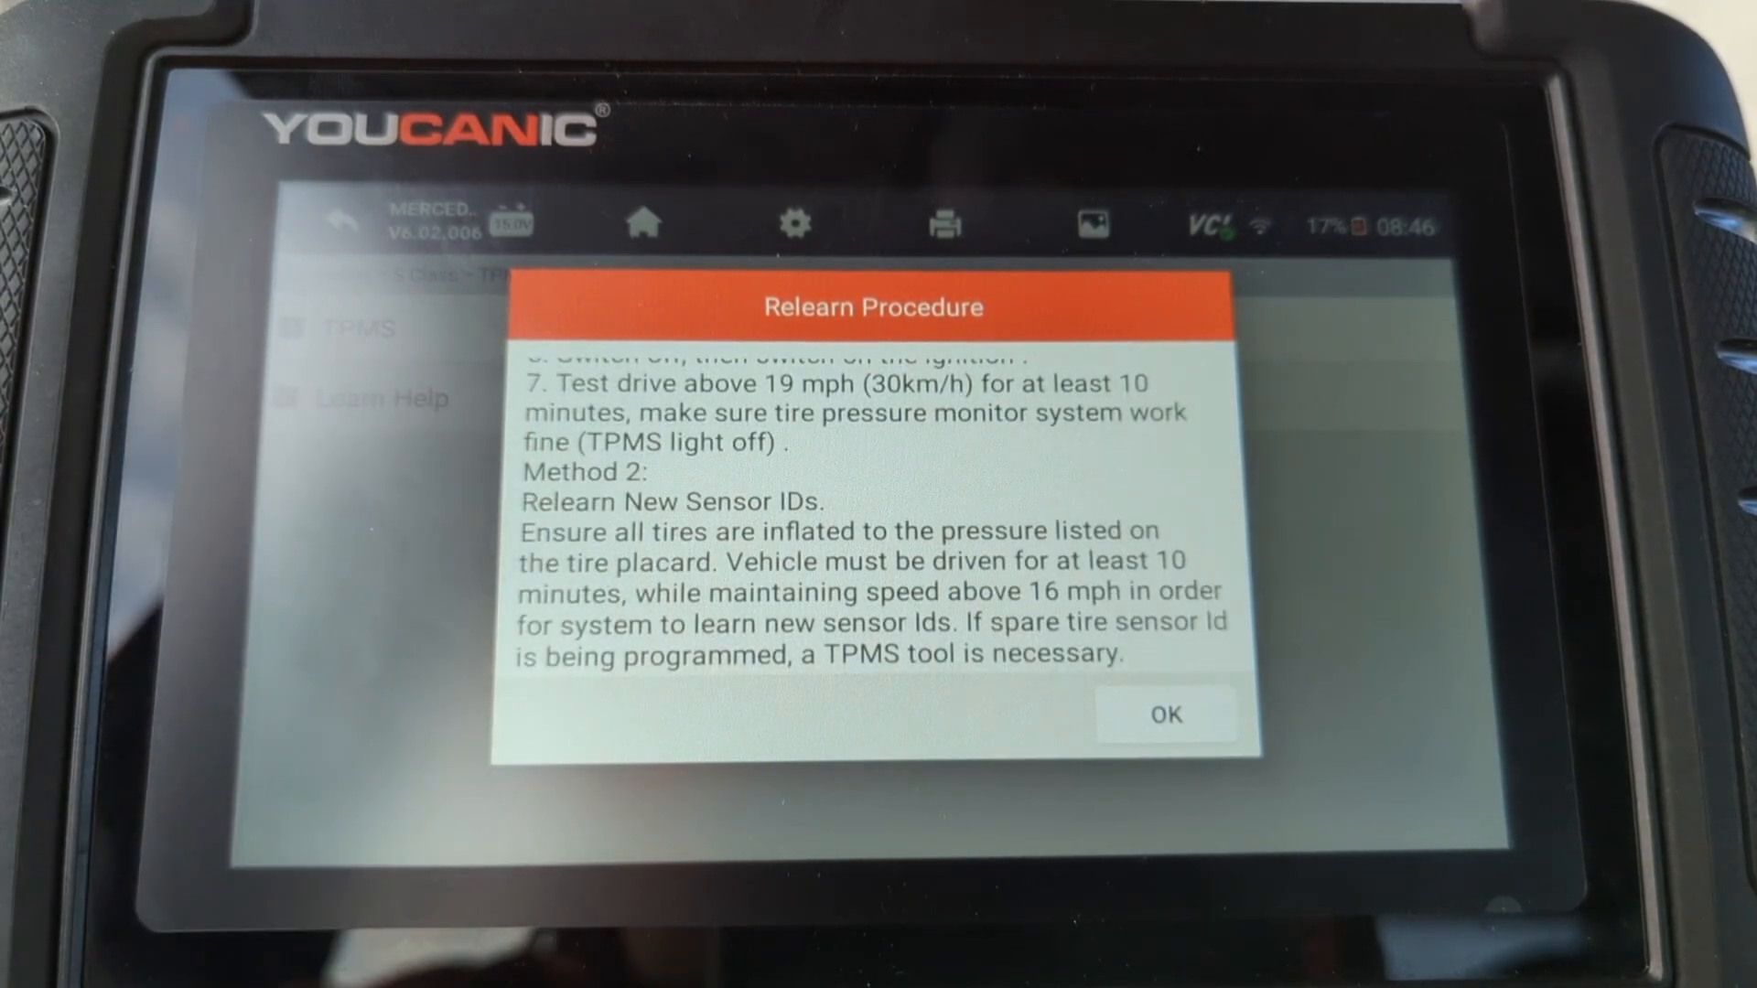
pyautogui.click(1164, 715)
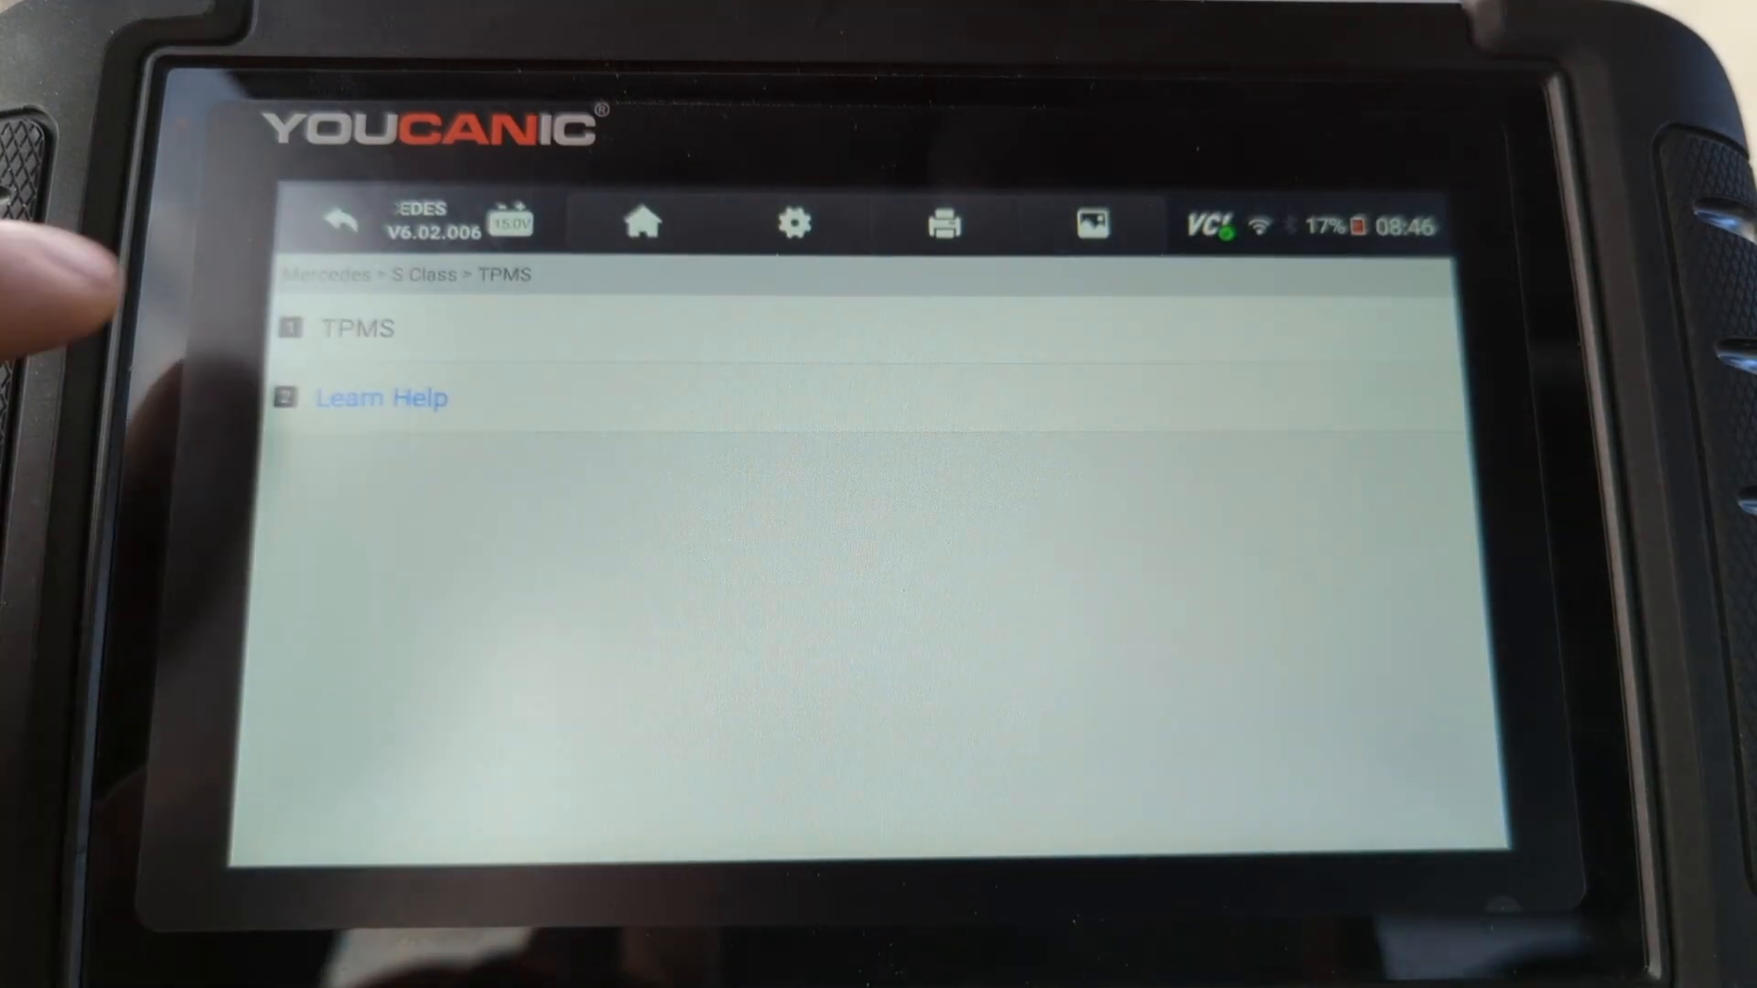
# Step: Read out the four tire sensor IDs over OBD, then return to the TPMS diagnosis menu
pyautogui.click(356, 328)
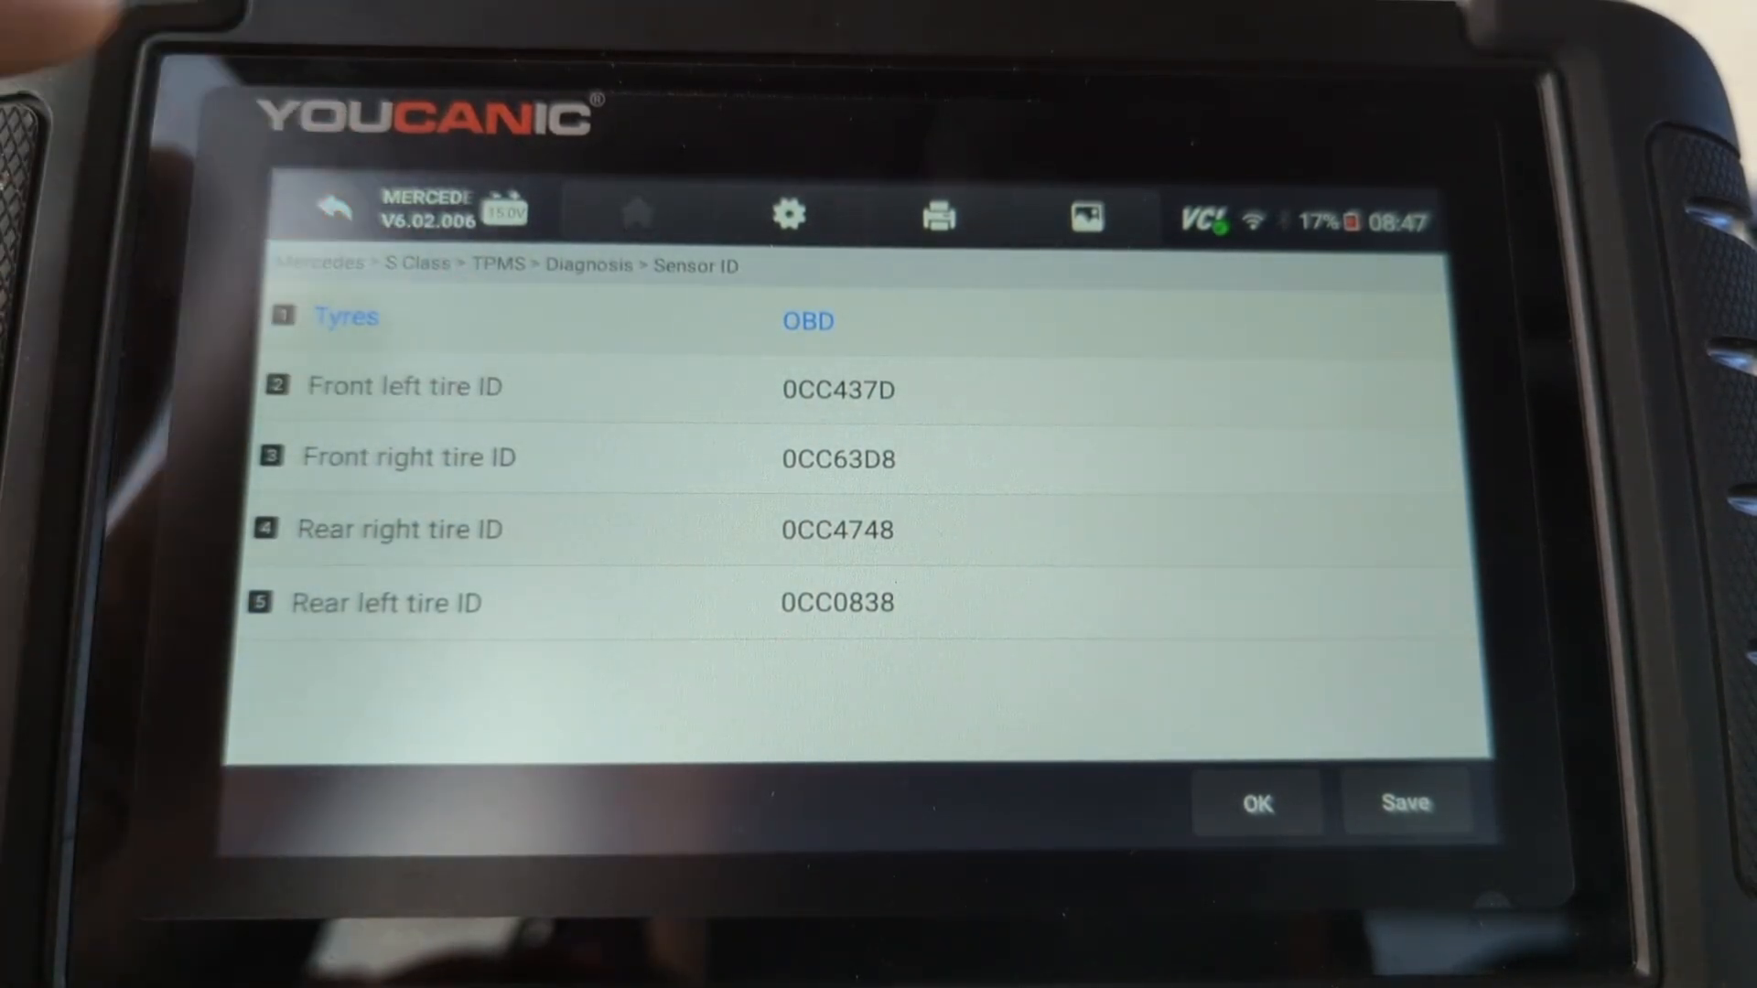
pyautogui.click(331, 205)
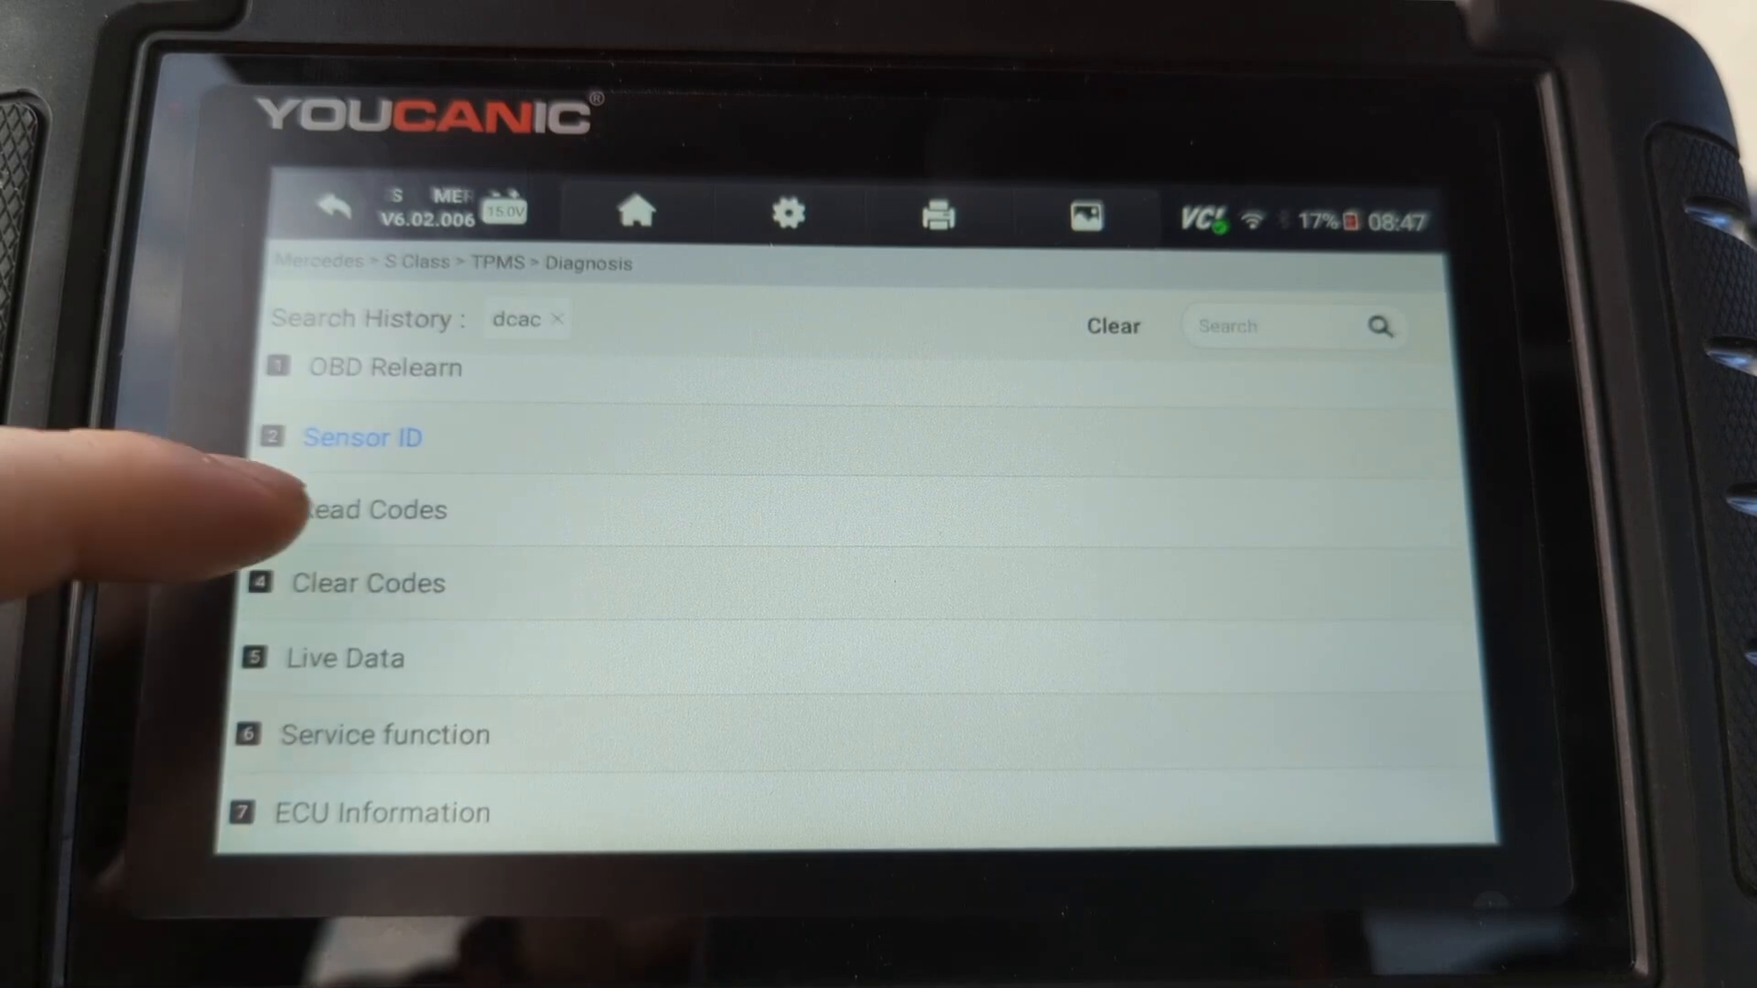
# Step: Read TPMS codes (no faults), cancel the code clearing, and start Live Data
pyautogui.click(371, 510)
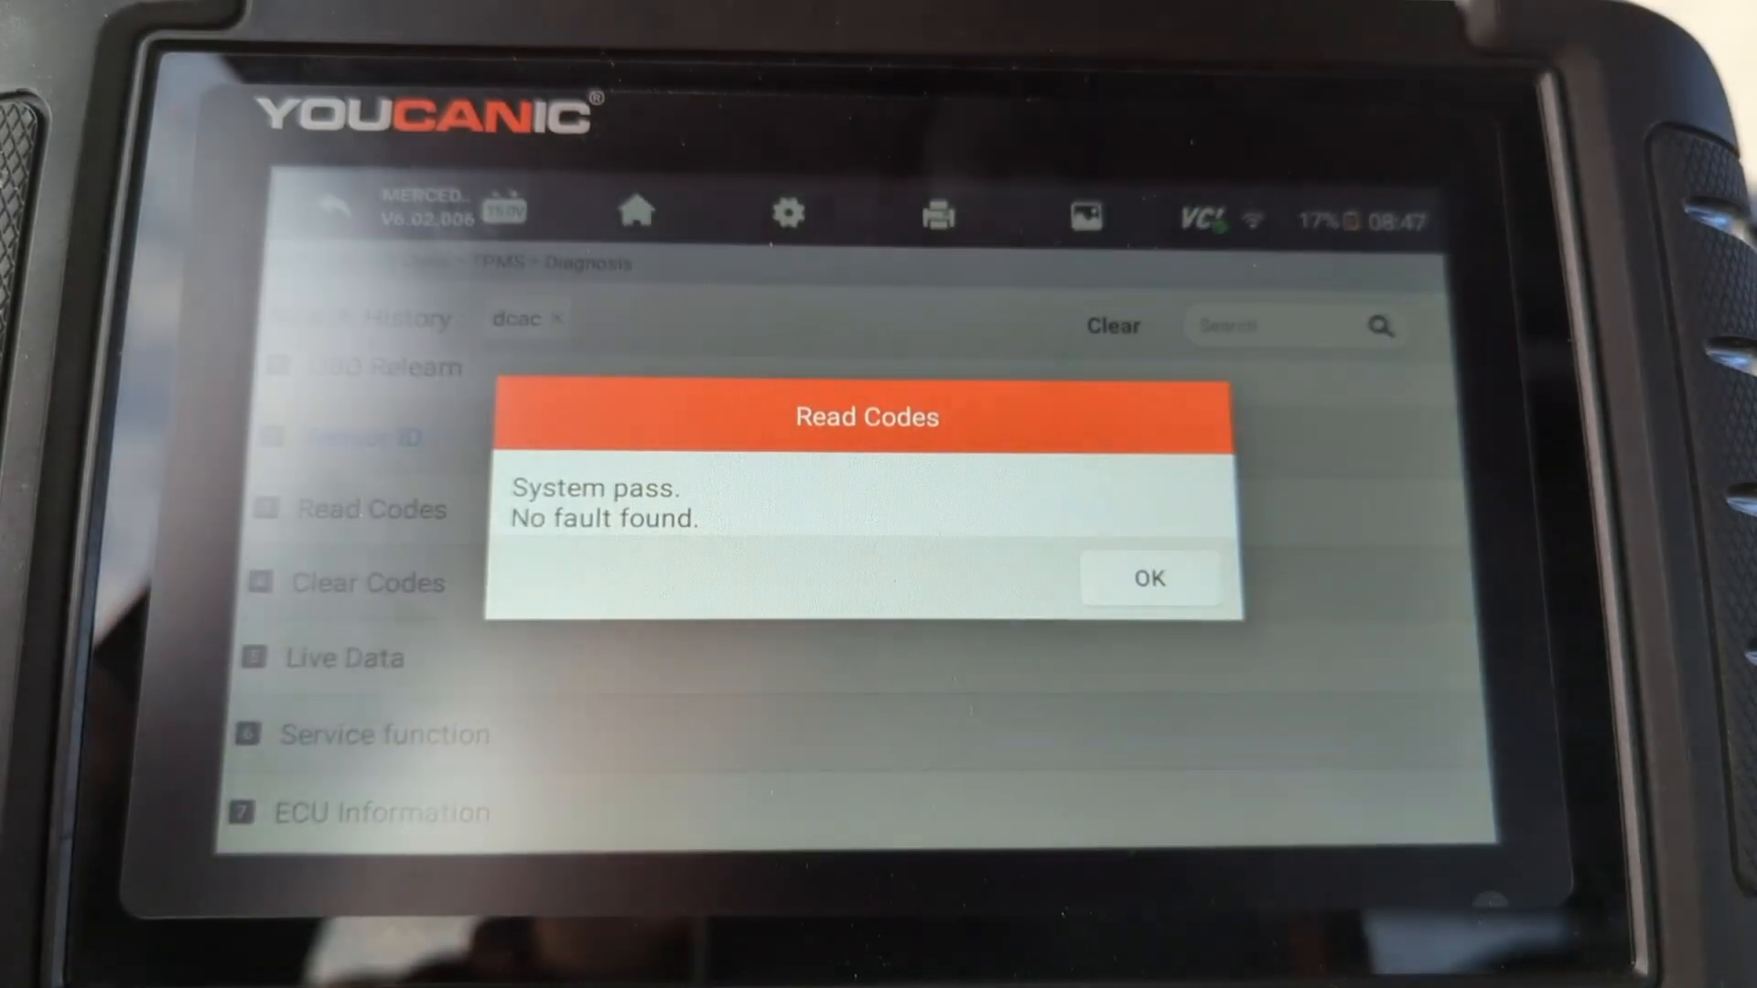
pyautogui.click(1147, 579)
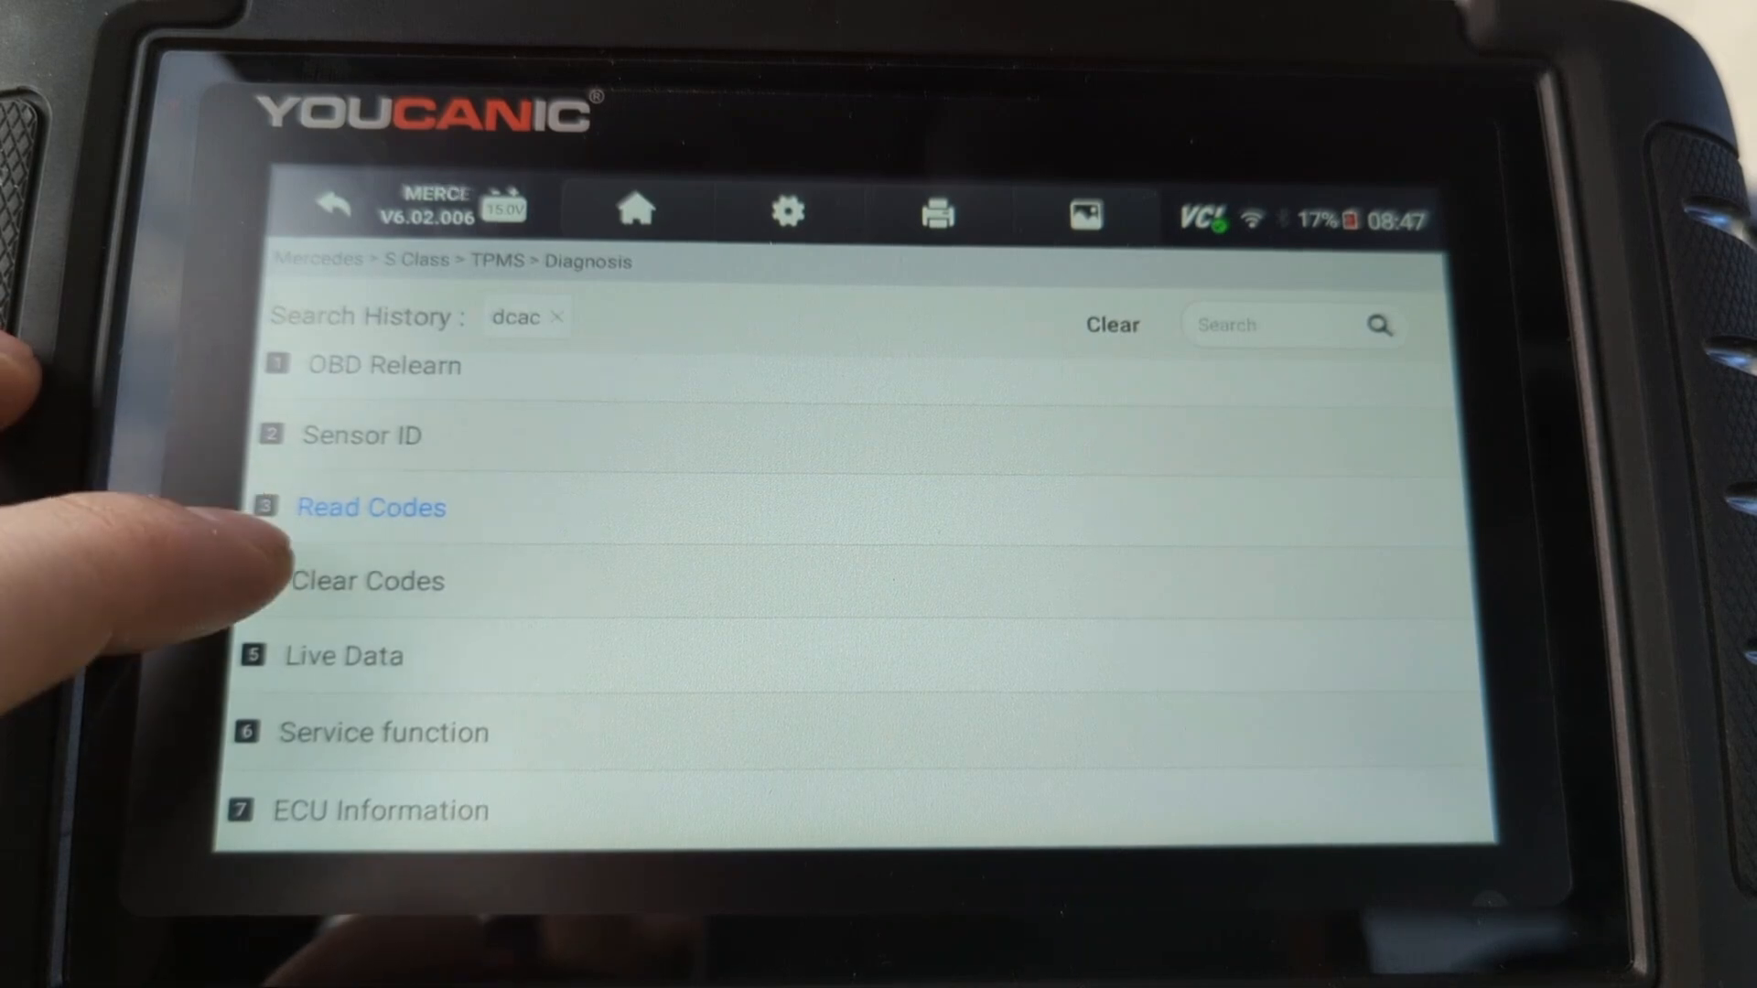
pyautogui.click(367, 580)
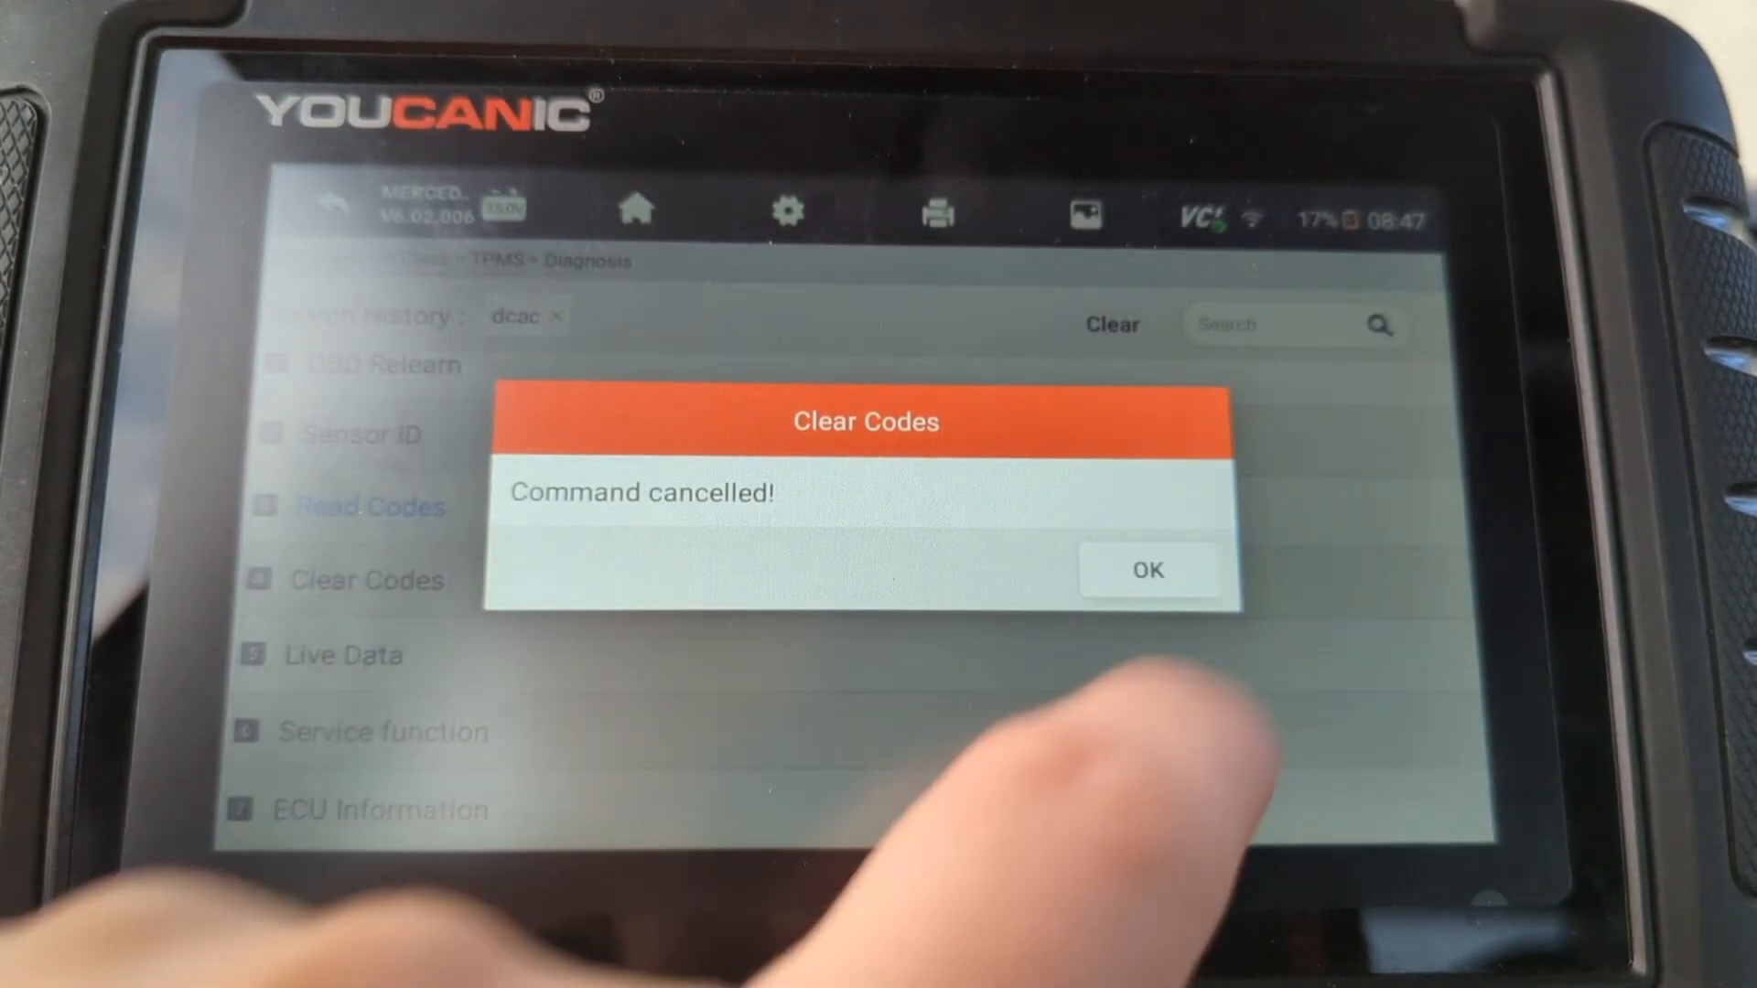
pyautogui.click(1145, 569)
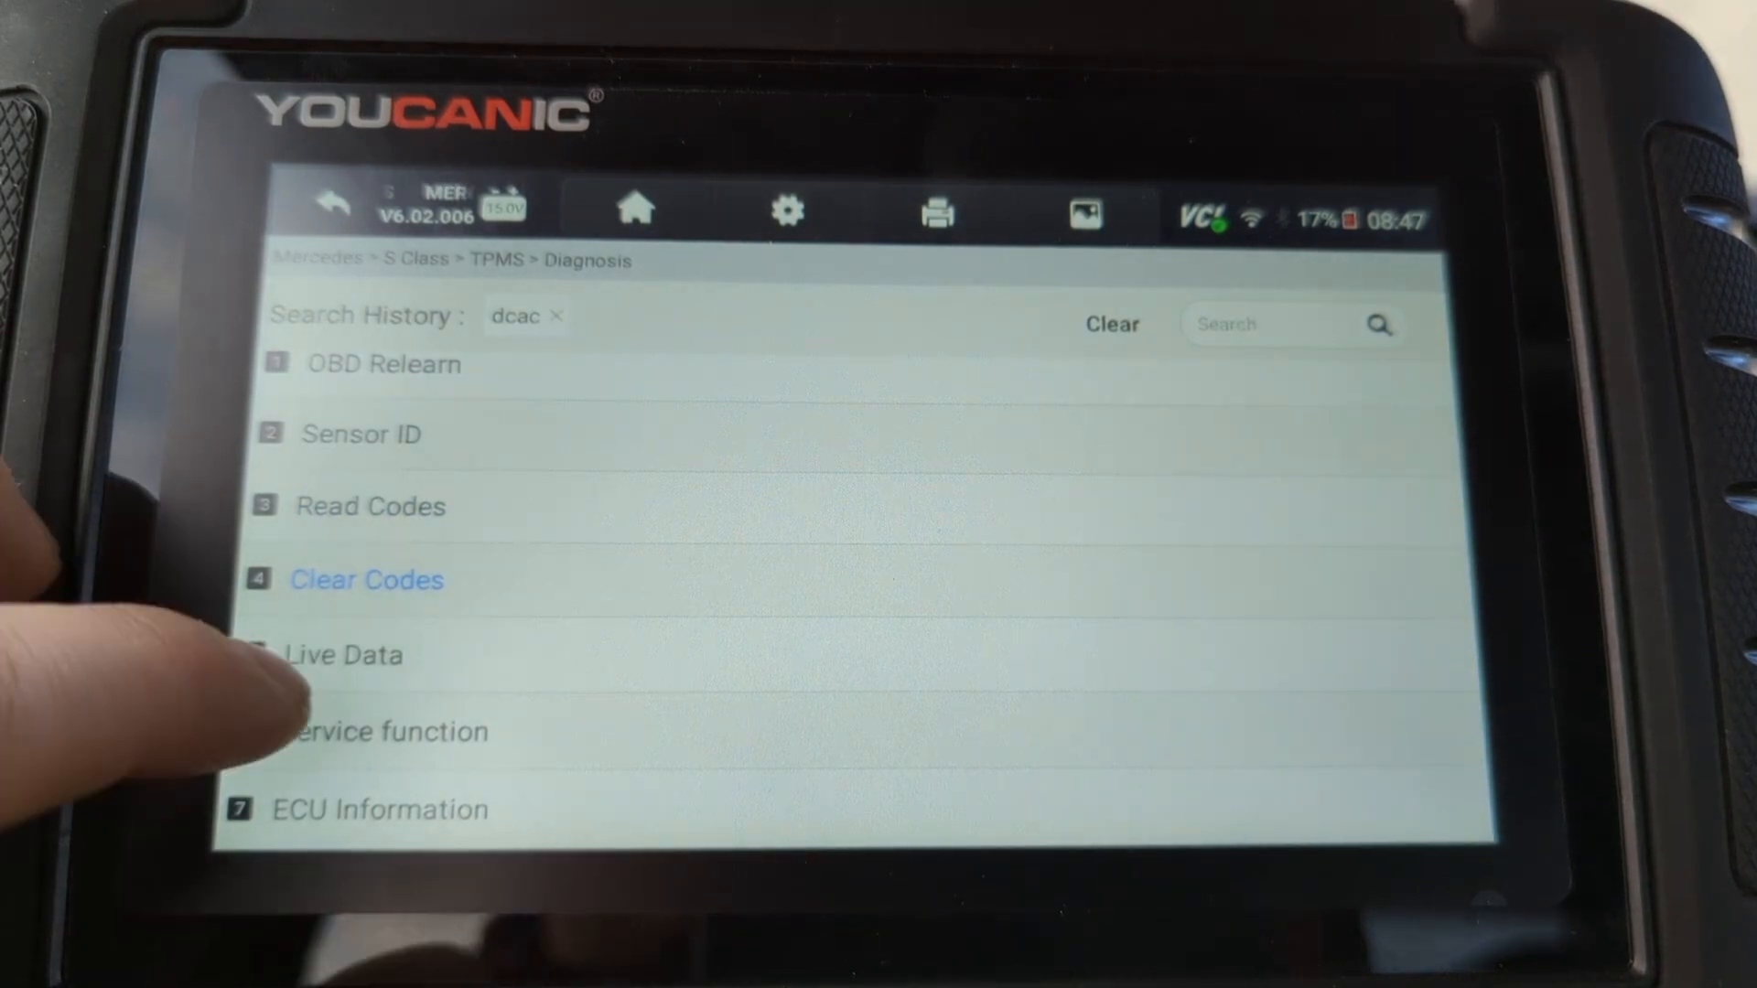
pyautogui.click(354, 655)
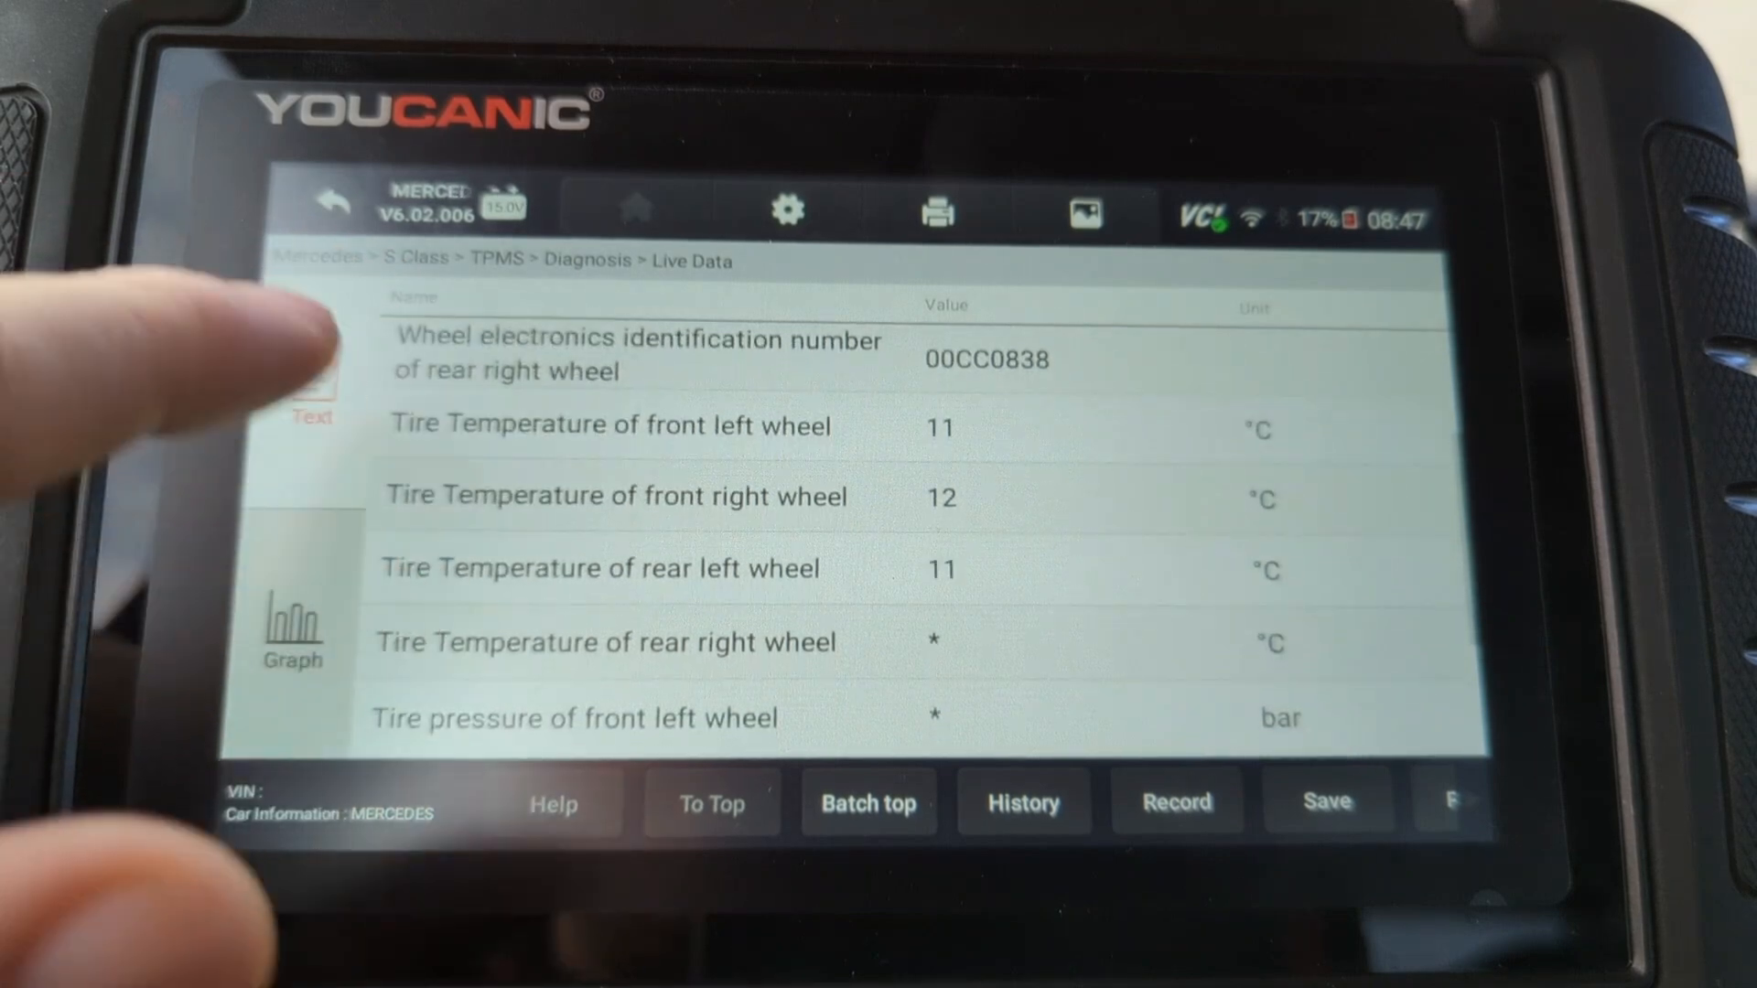
# Step: Review live tire data and the Service function tests, then start the OBD Relearn
pyautogui.scroll(-3)
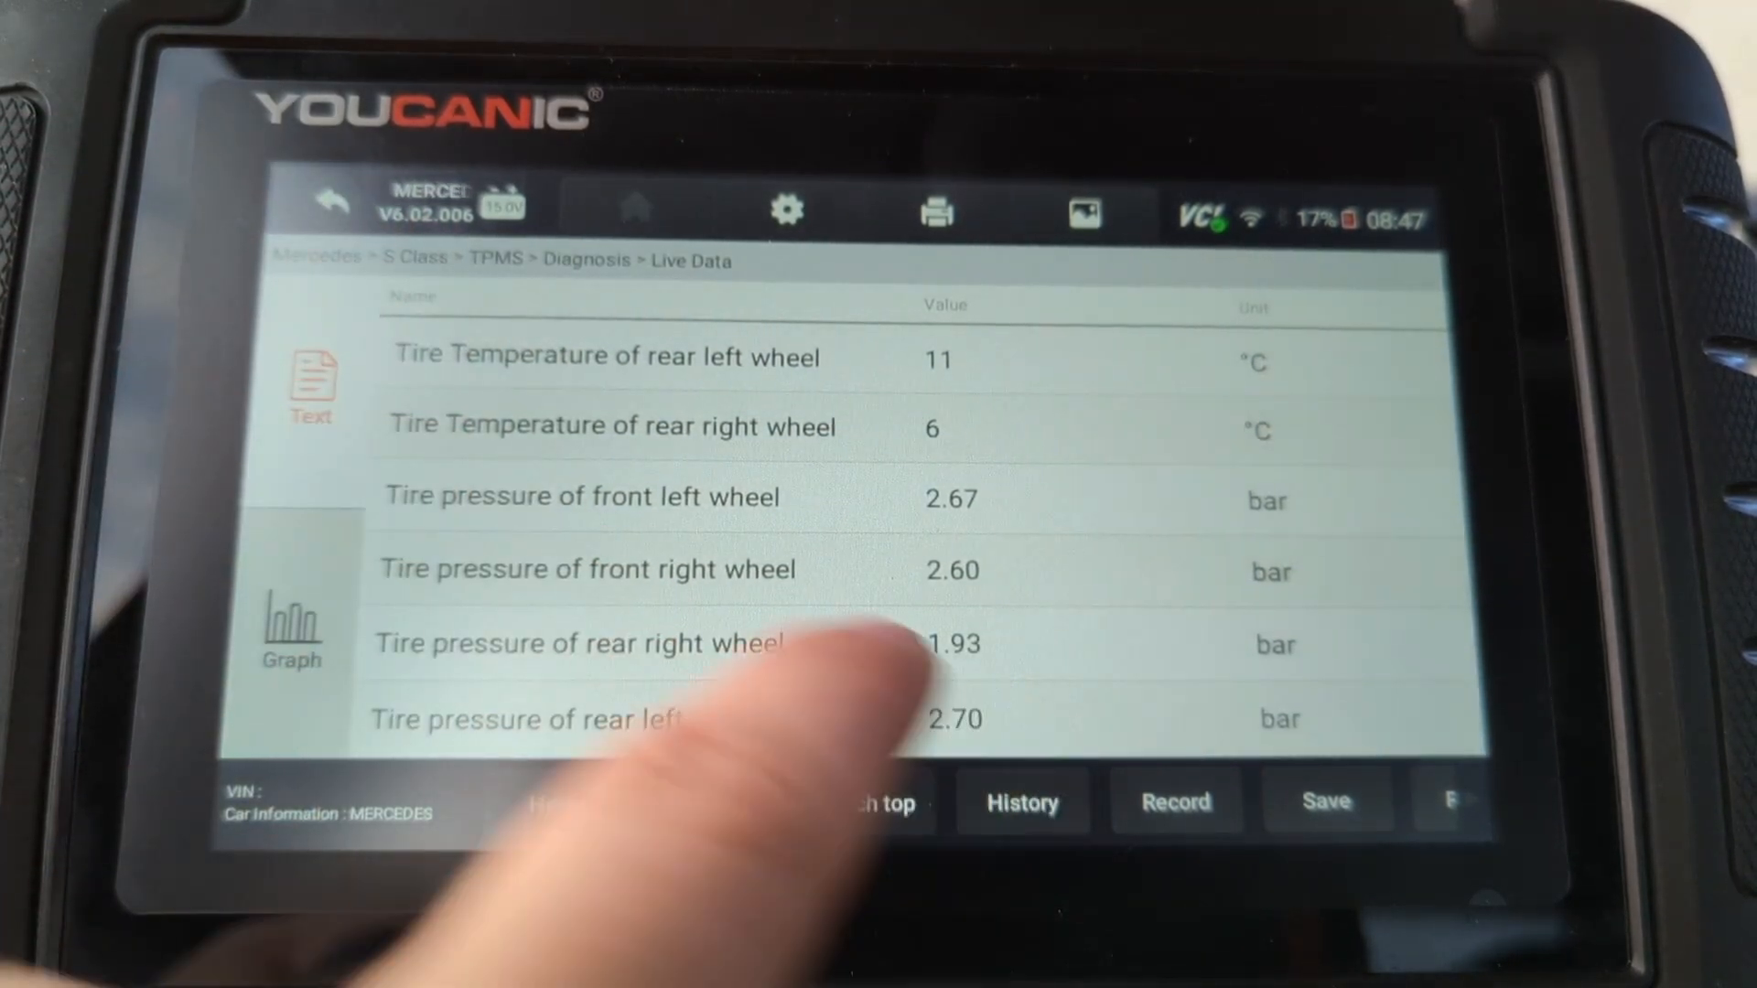
pyautogui.click(330, 199)
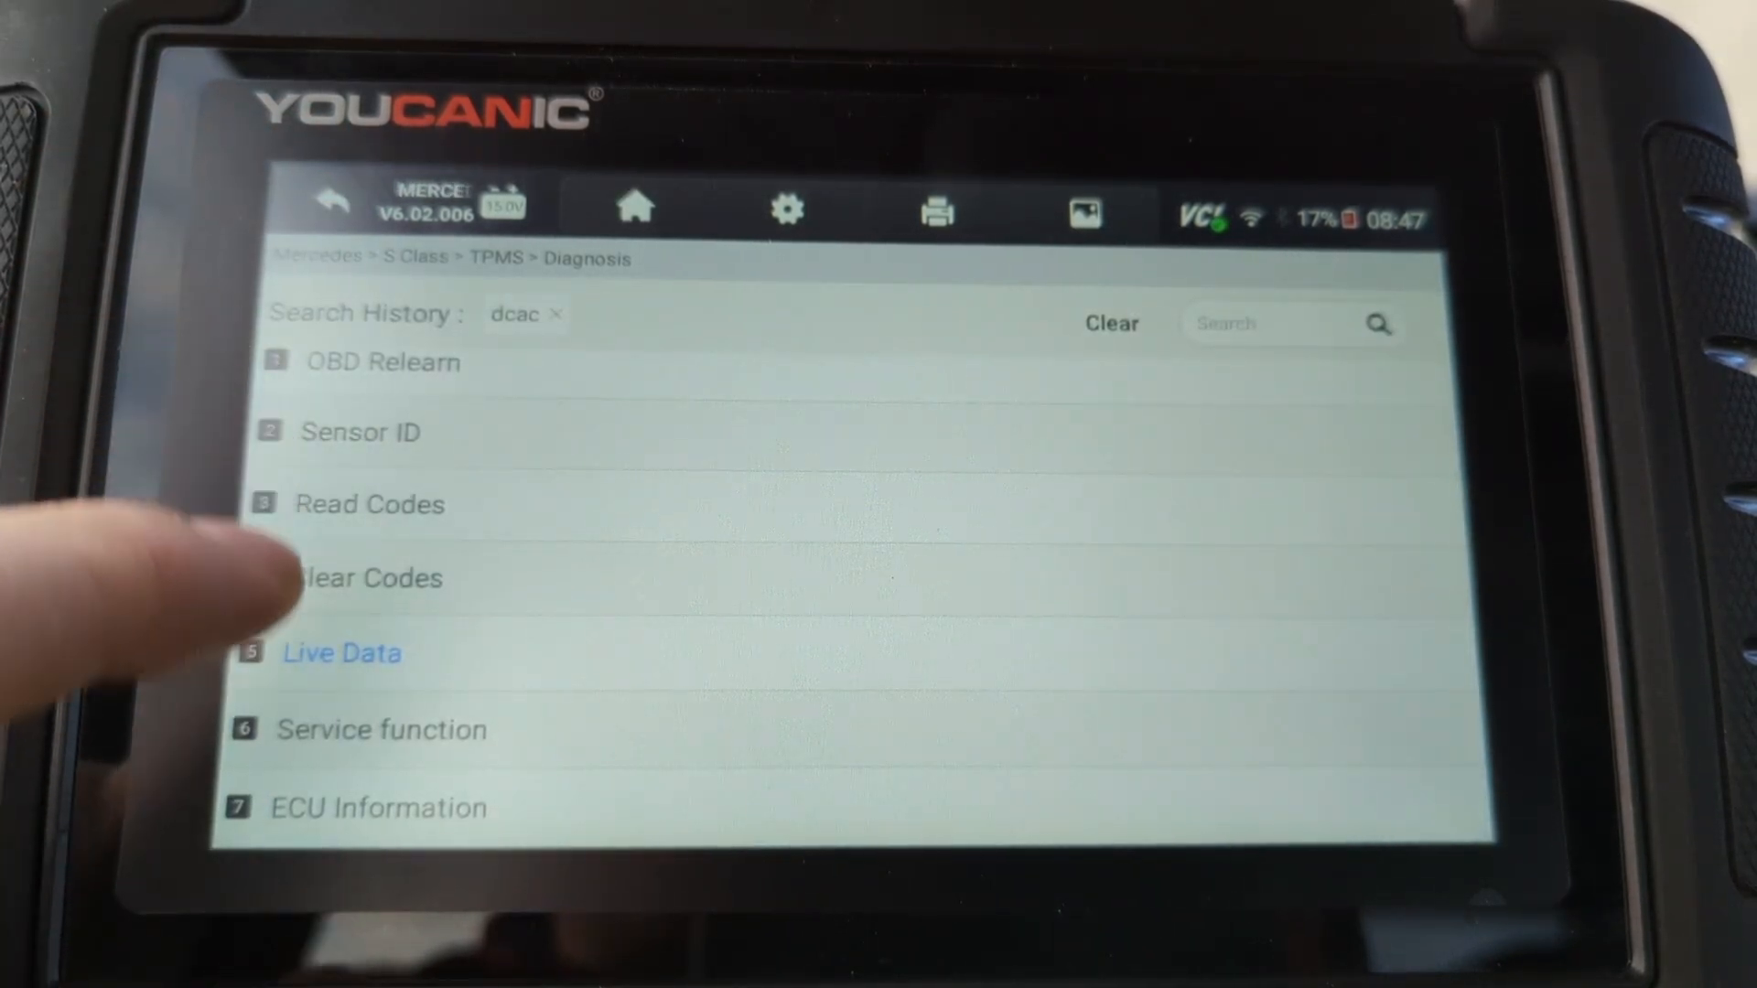
pyautogui.click(381, 730)
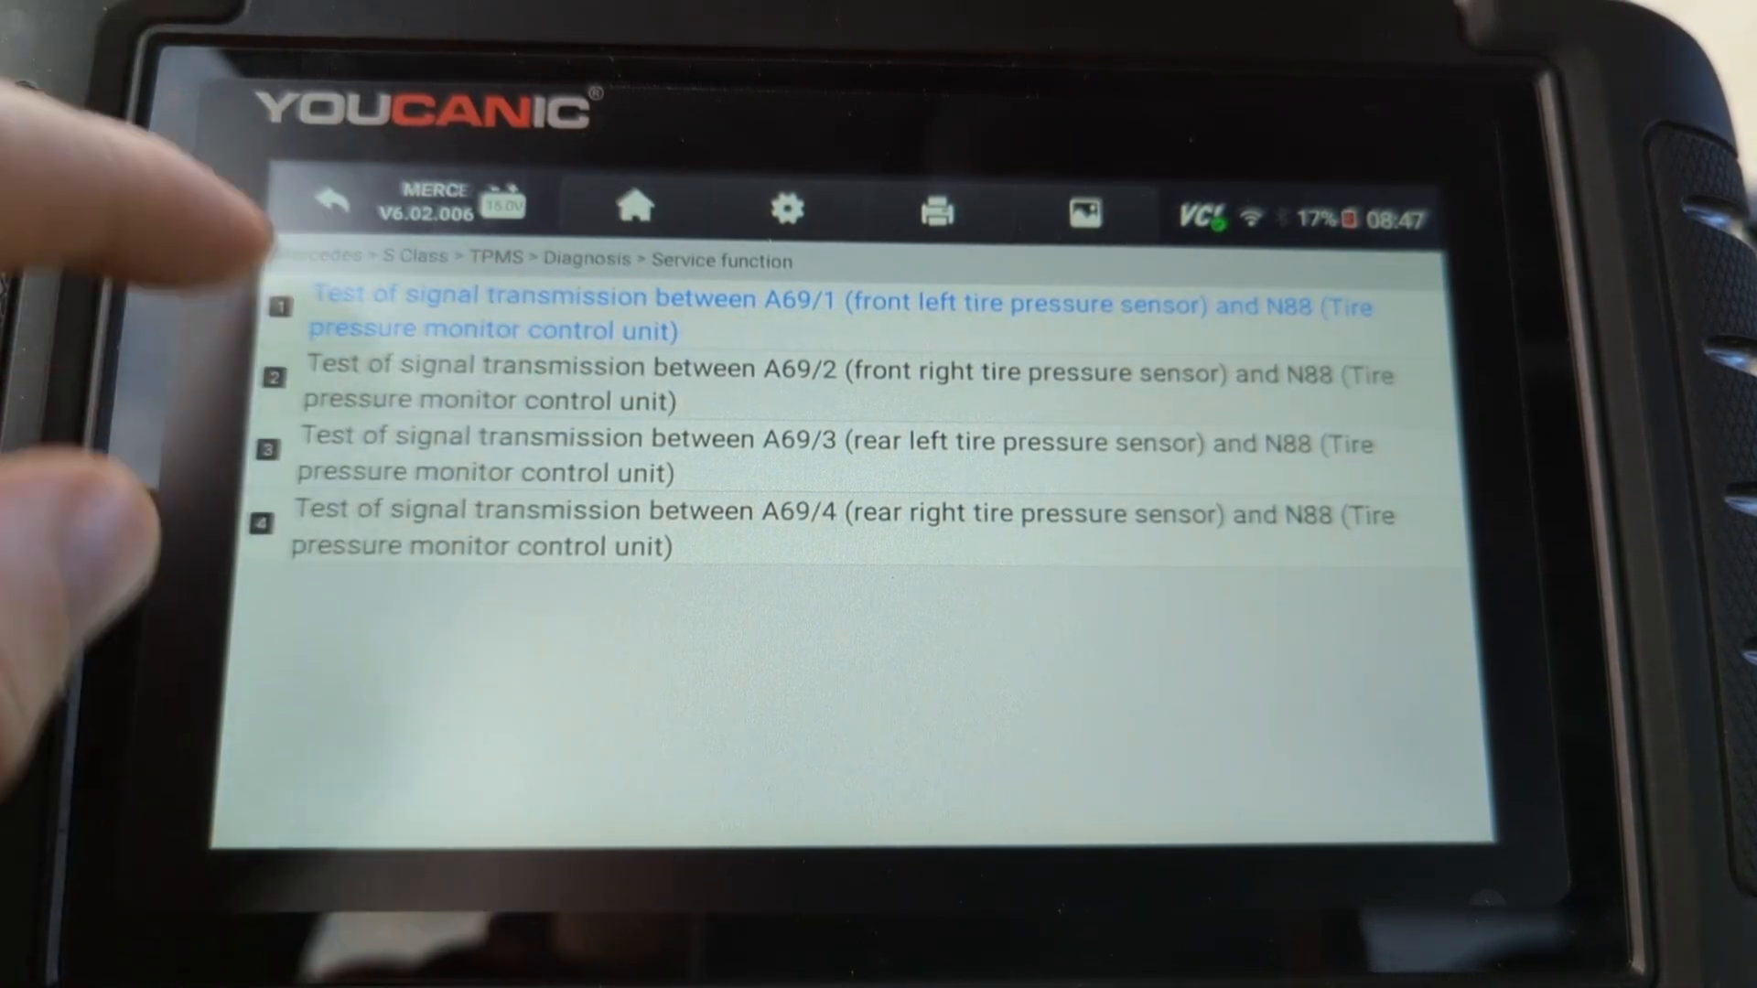
pyautogui.click(329, 197)
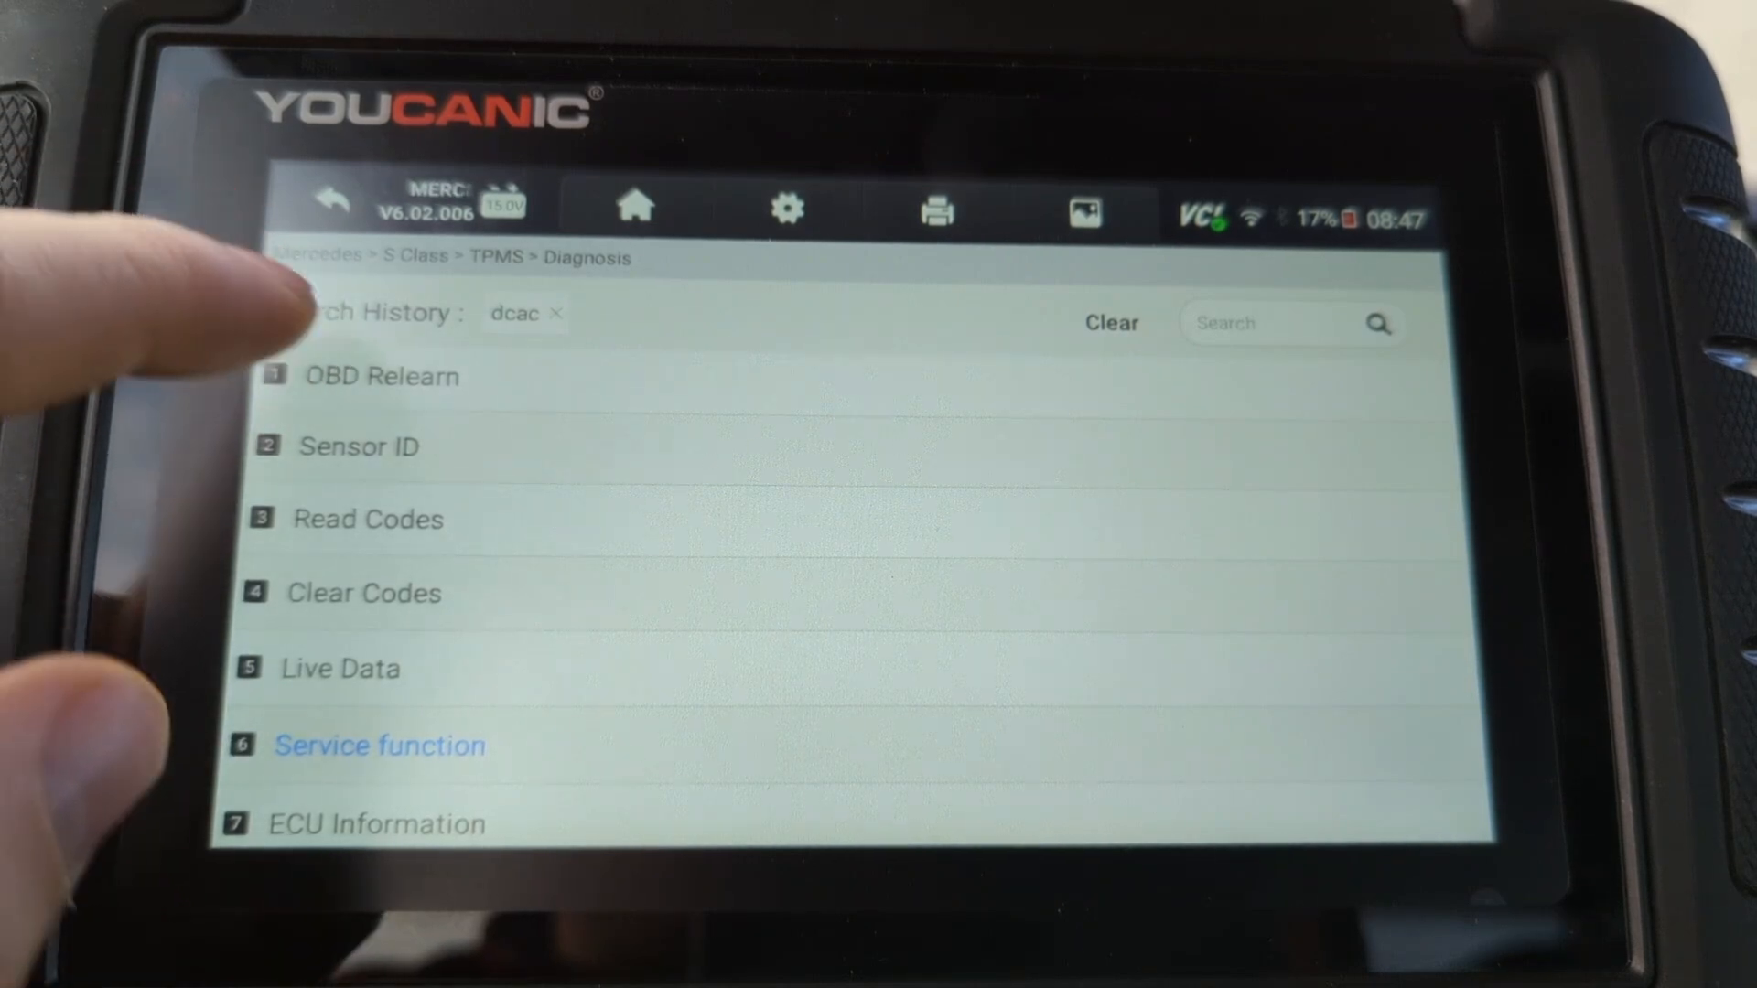
pyautogui.click(382, 375)
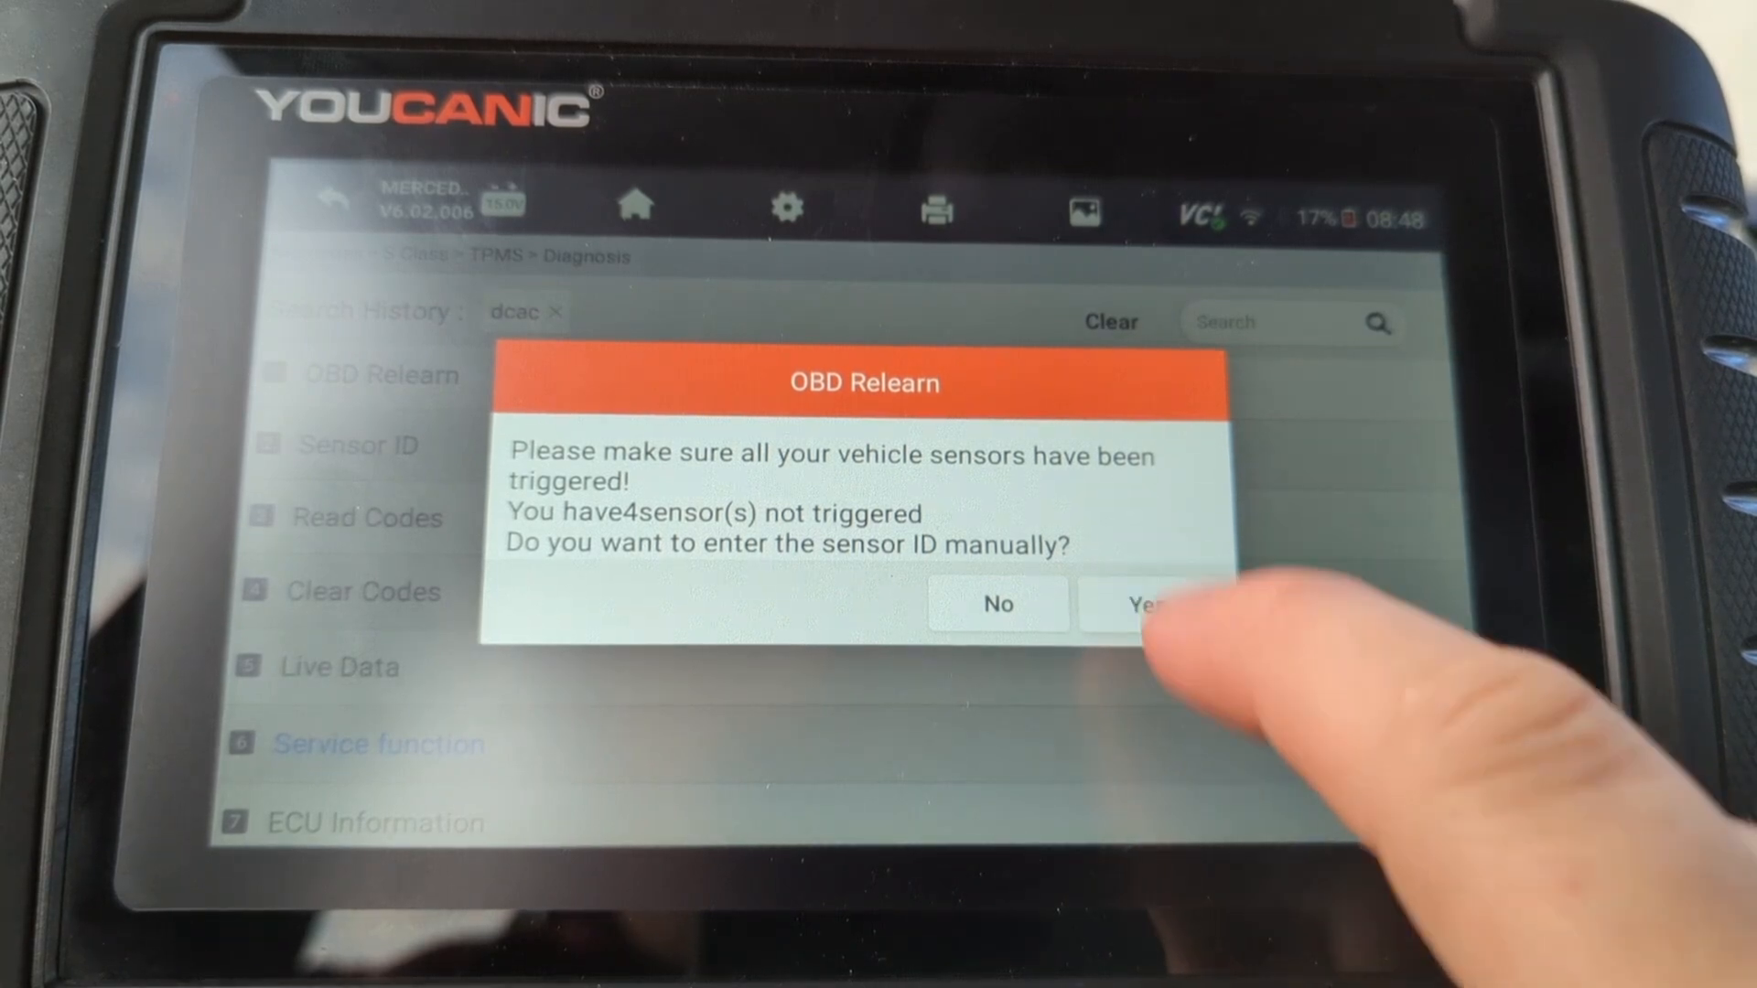
# Step: Choose Yes to enter the four sensor IDs manually for the OBD Relearn
pyautogui.click(1144, 604)
pyautogui.write('0CC0838')
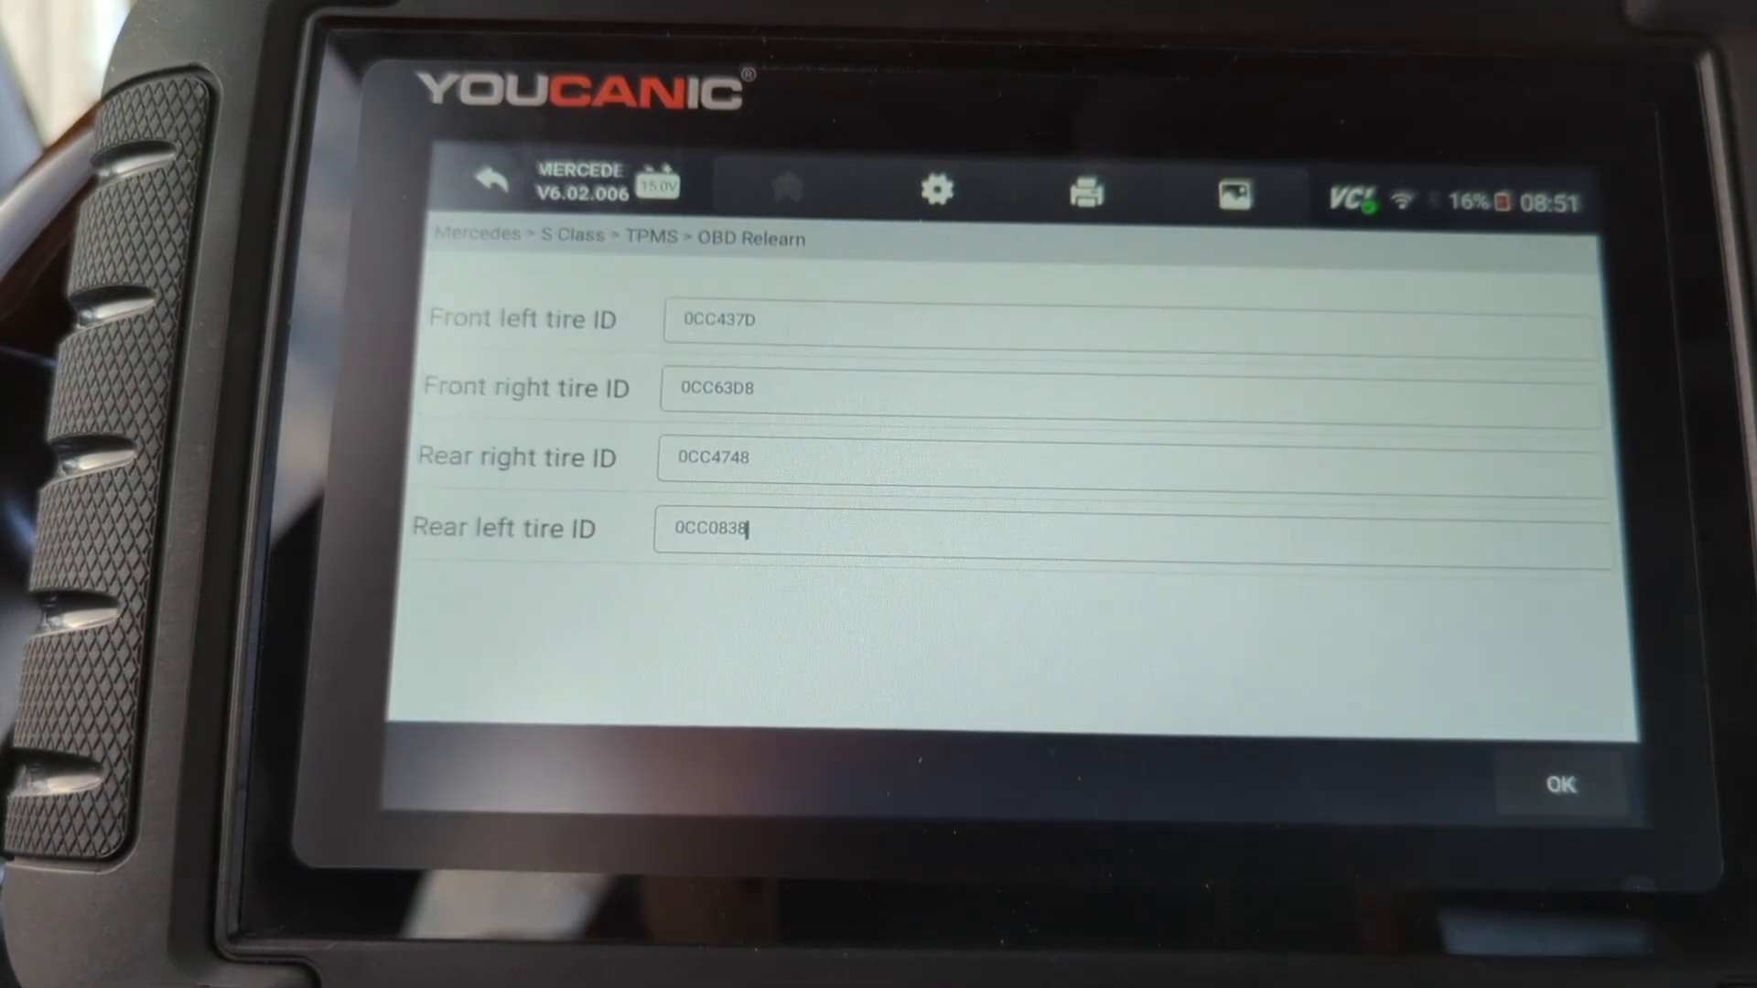
# Step: Write the four sensor IDs to the car and acknowledge the 'OBD Relearn OK' result
pyautogui.click(1559, 783)
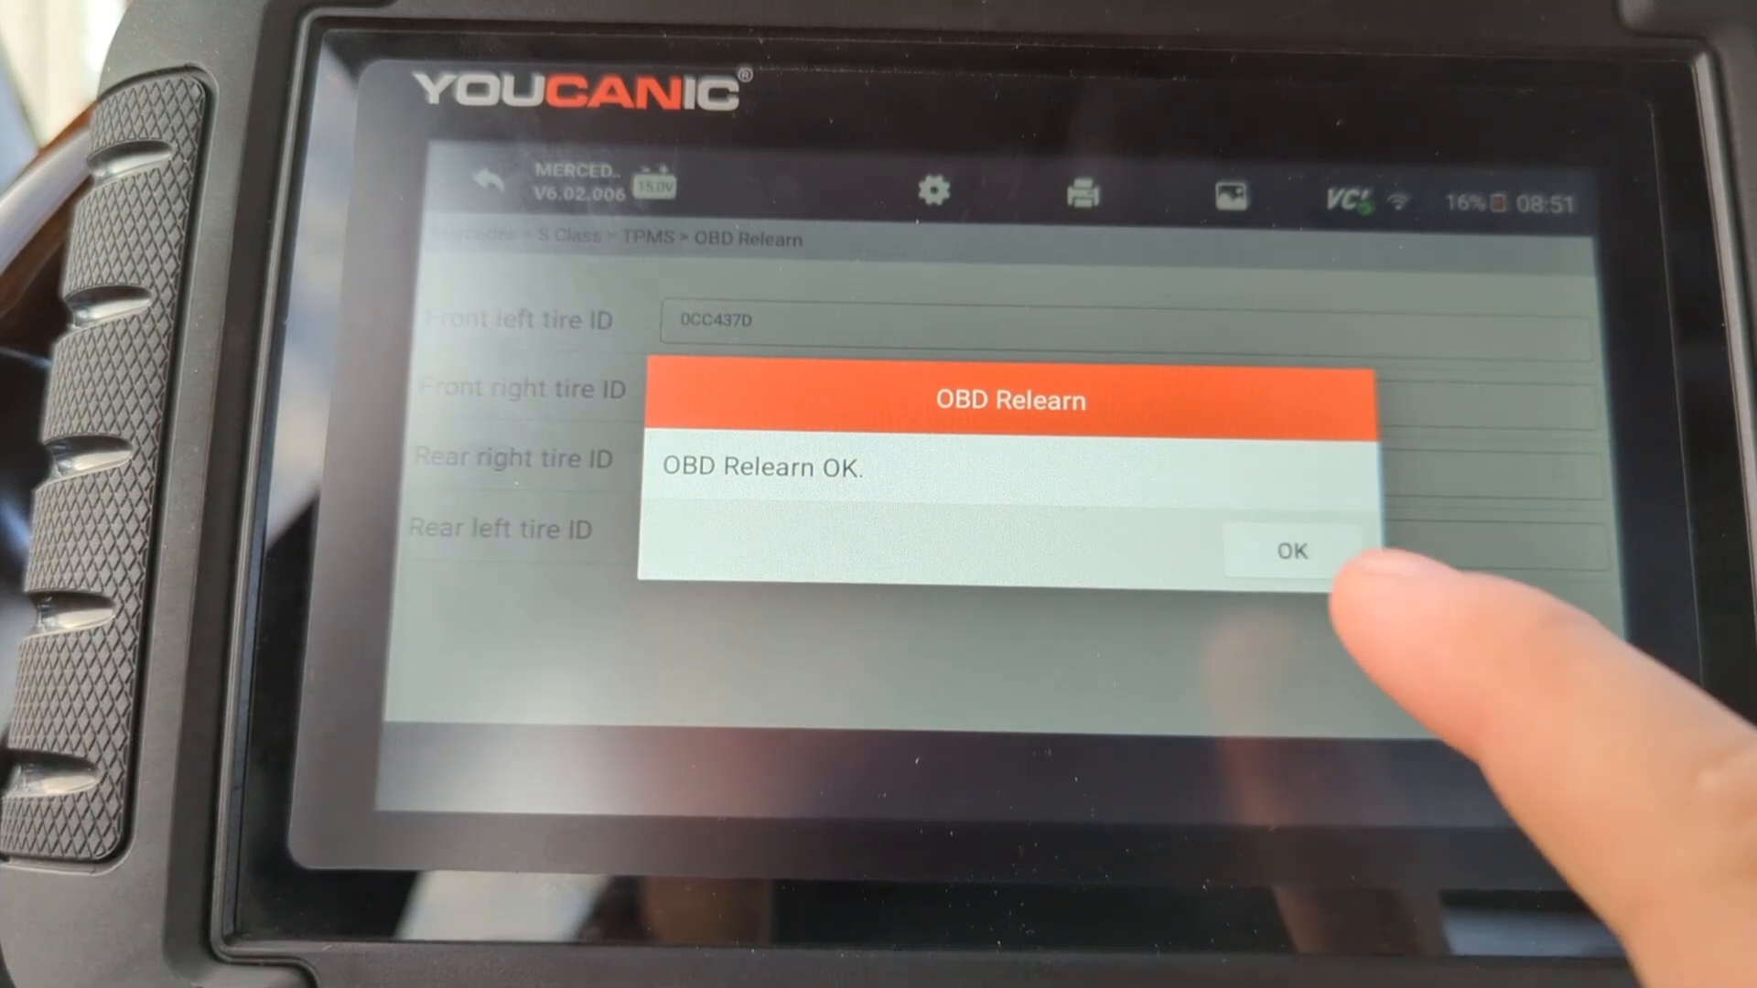
pyautogui.click(1292, 551)
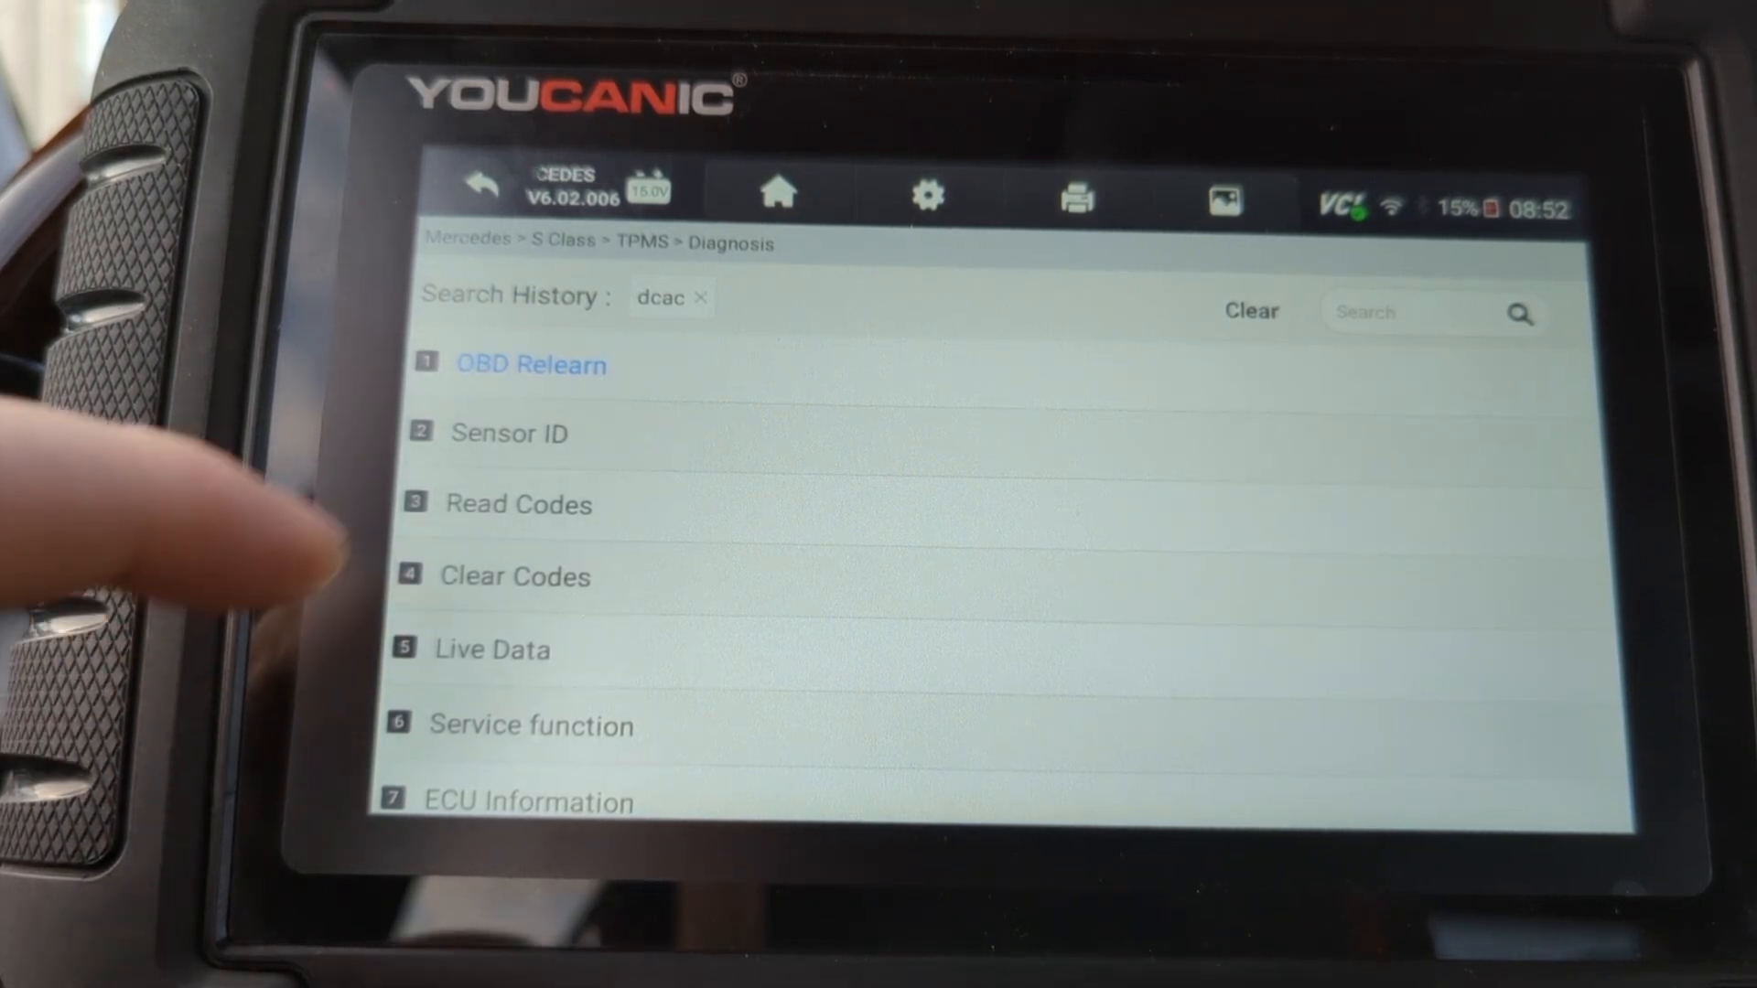
# Step: Verify the car's stored sensor IDs match the new ones, then leave the readout
pyautogui.click(510, 434)
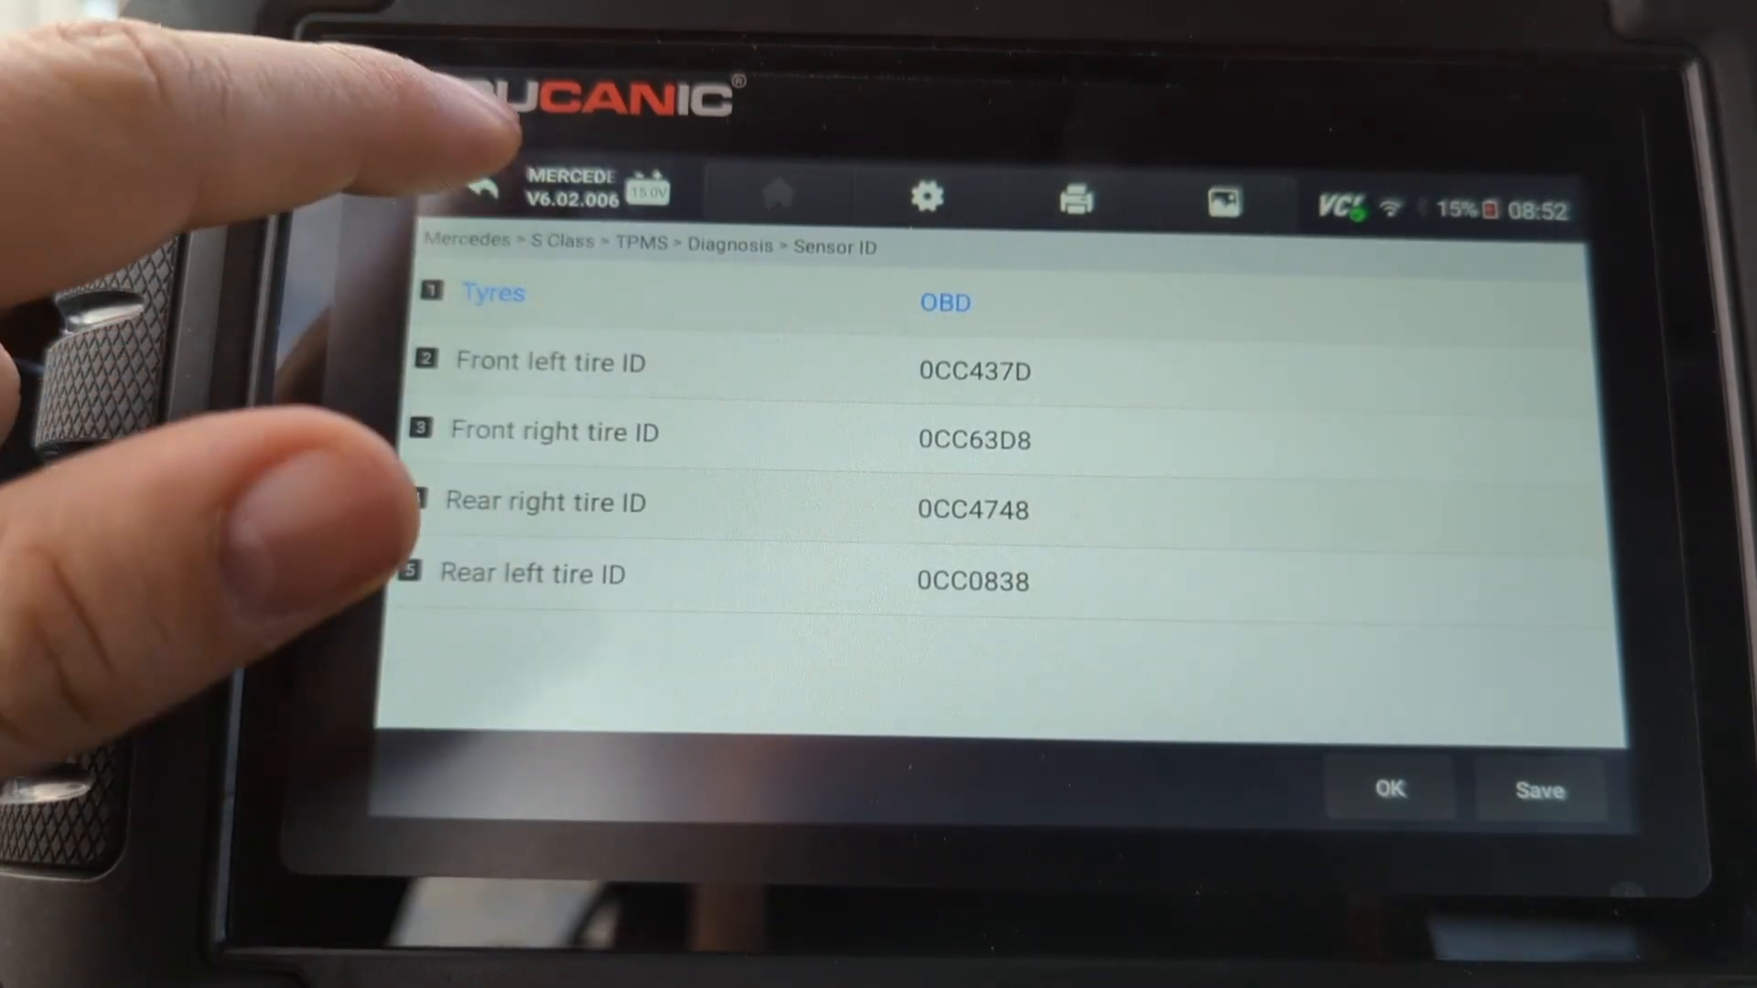
pyautogui.click(479, 191)
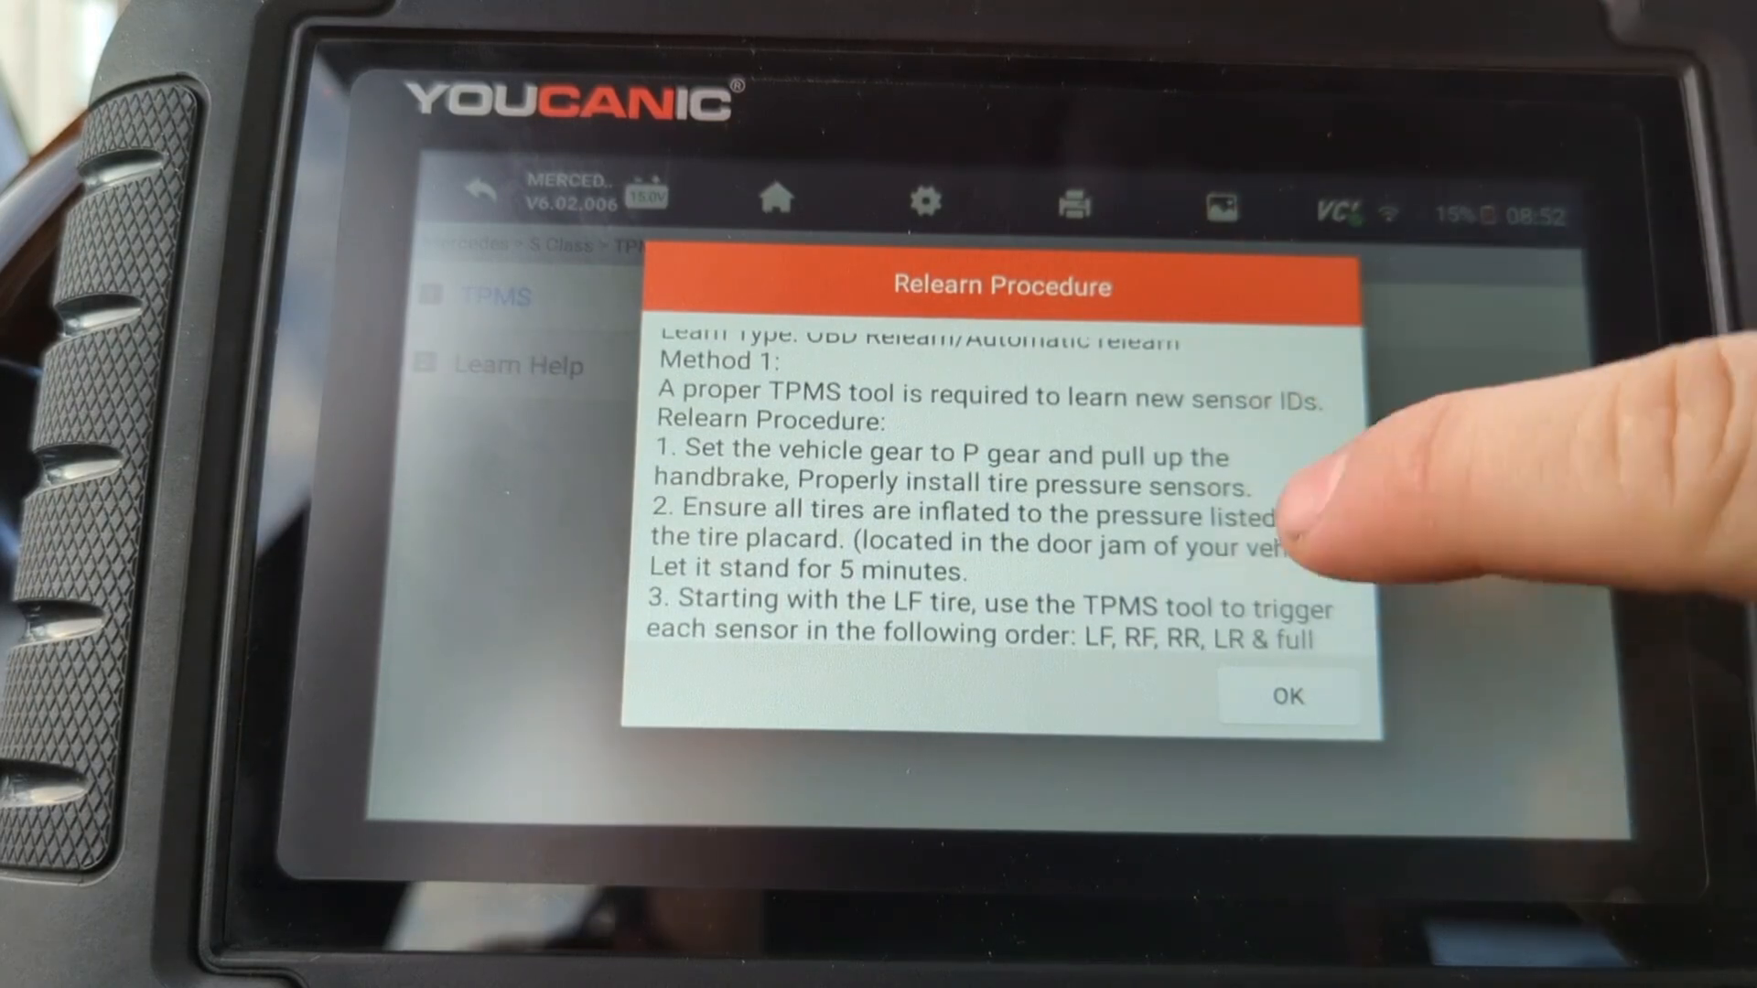
pyautogui.scroll(-3)
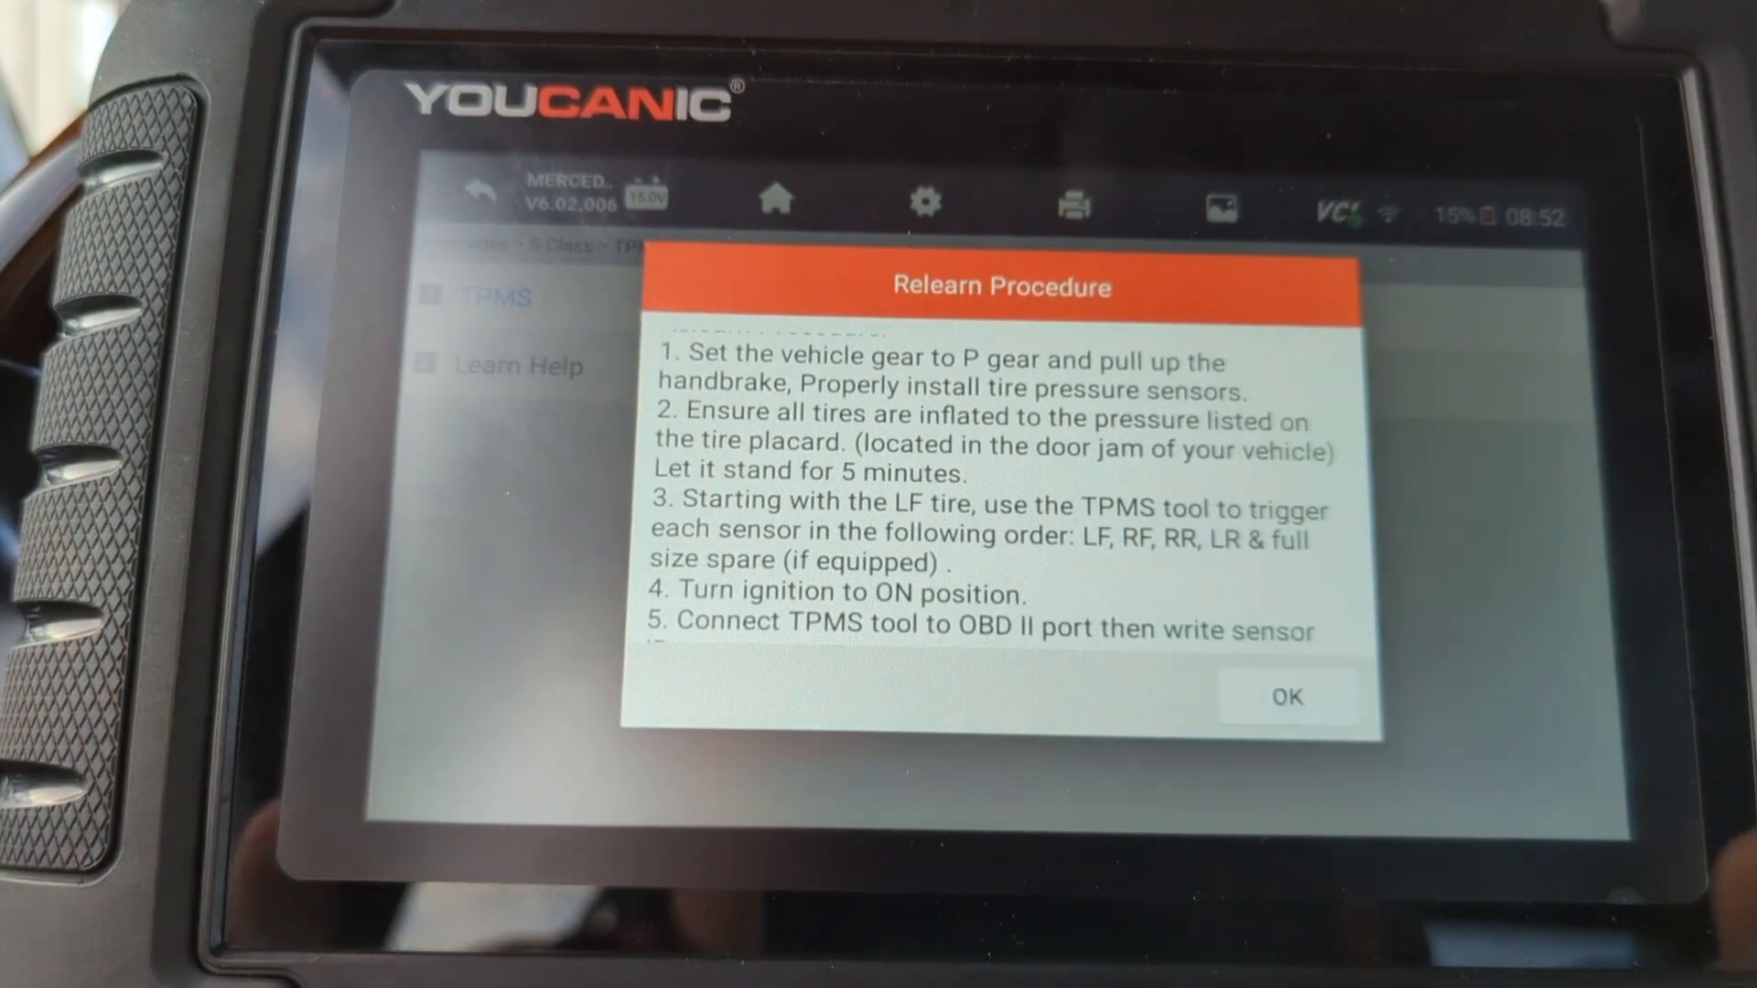